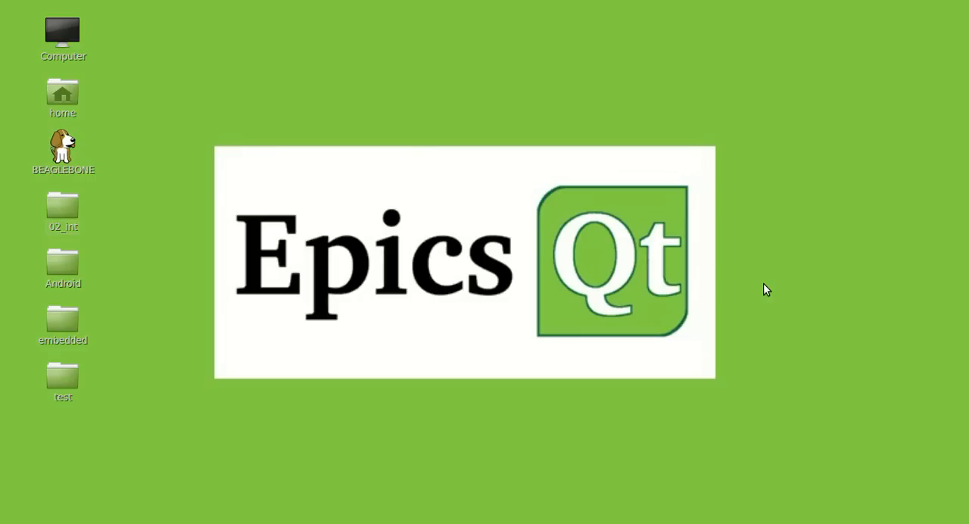
pyautogui.moveTo(757, 334)
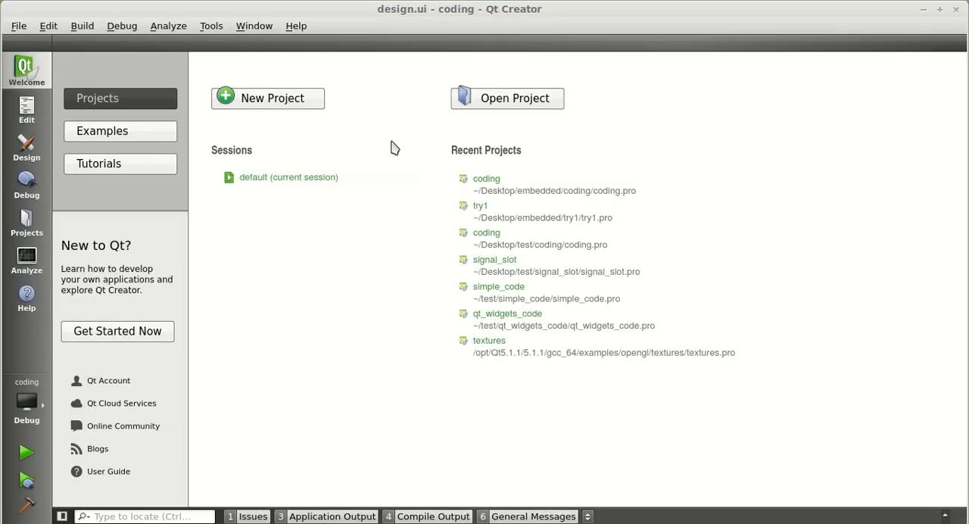
# Open Options at the Build & Run Kits page, showing the Desktop Qt 5.3.0 GCC 64bit kit
pyautogui.click(210, 25)
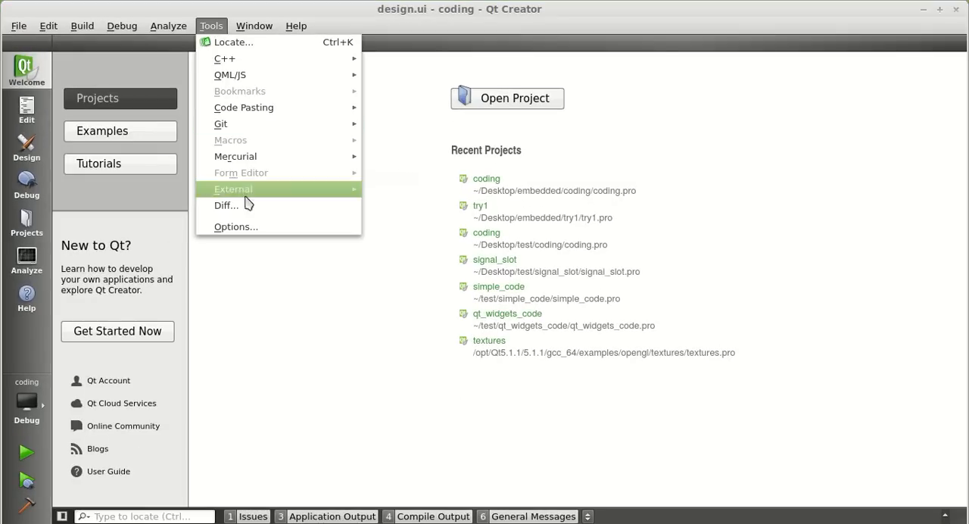
pyautogui.click(236, 226)
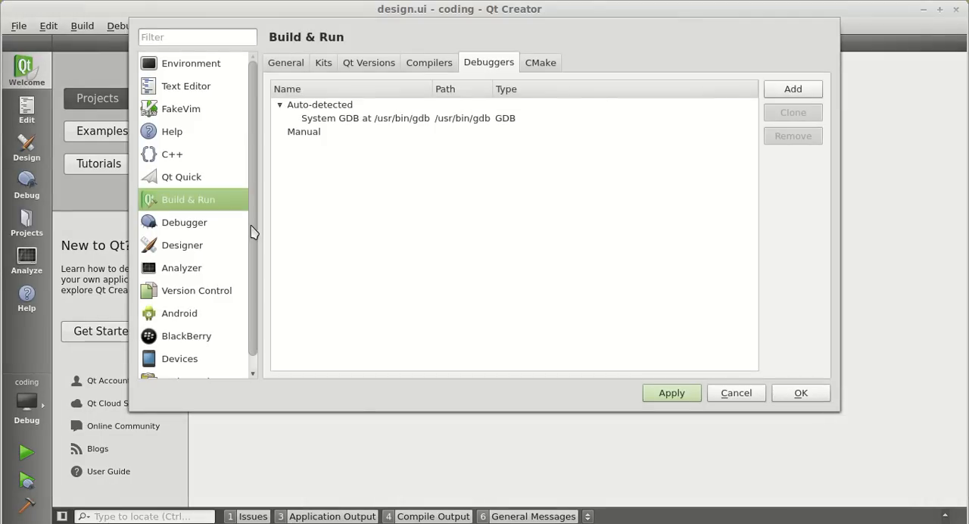
pyautogui.click(322, 63)
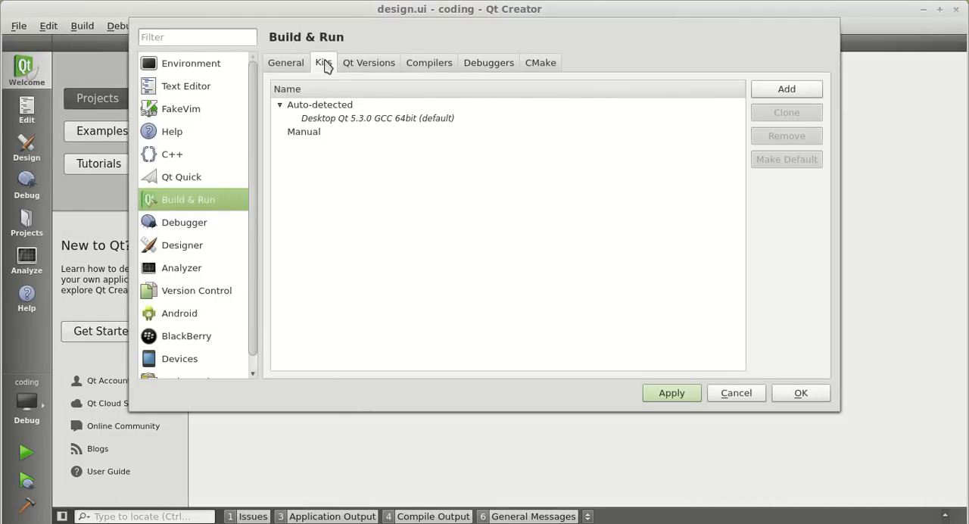
pyautogui.moveTo(333, 137)
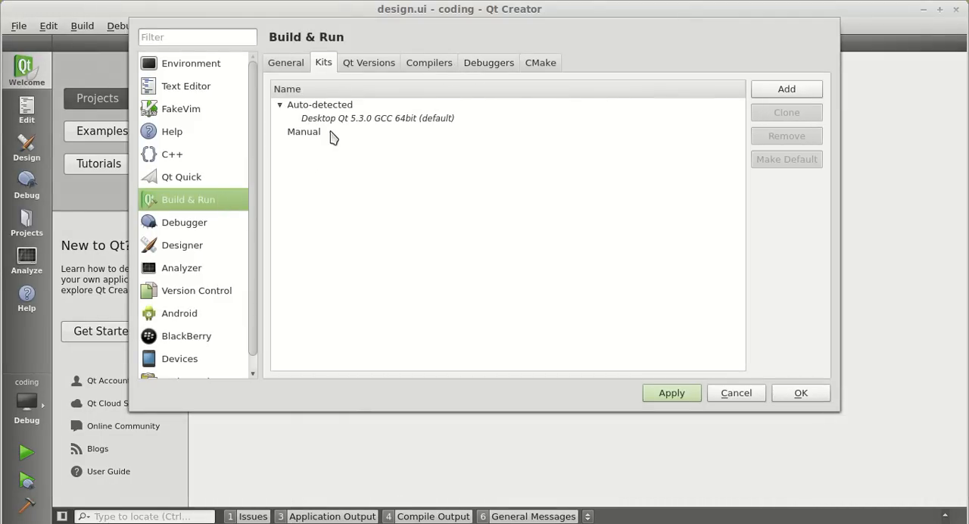
pyautogui.moveTo(372, 118)
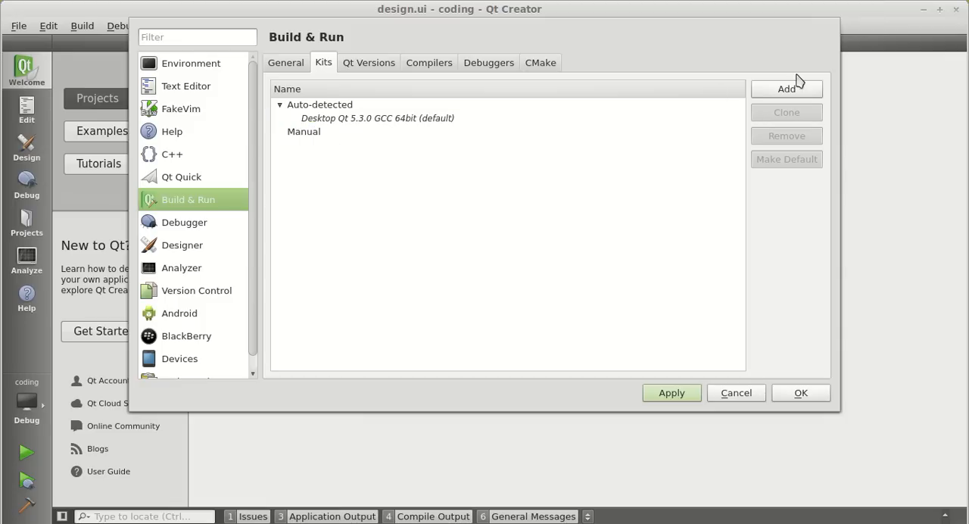
# Add a manual kit named 'Beaglebone Black' with device type Generic Linux Device
pyautogui.click(786, 88)
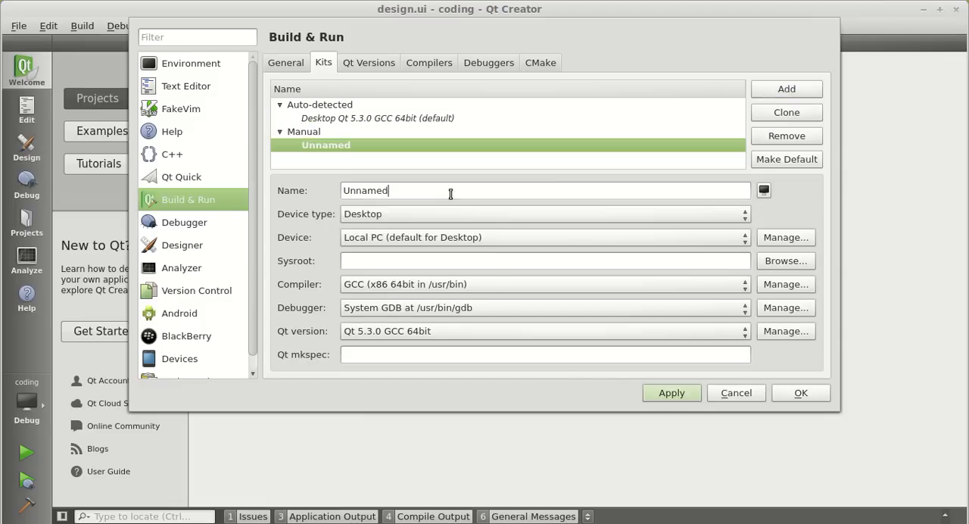
pyautogui.write('Be')
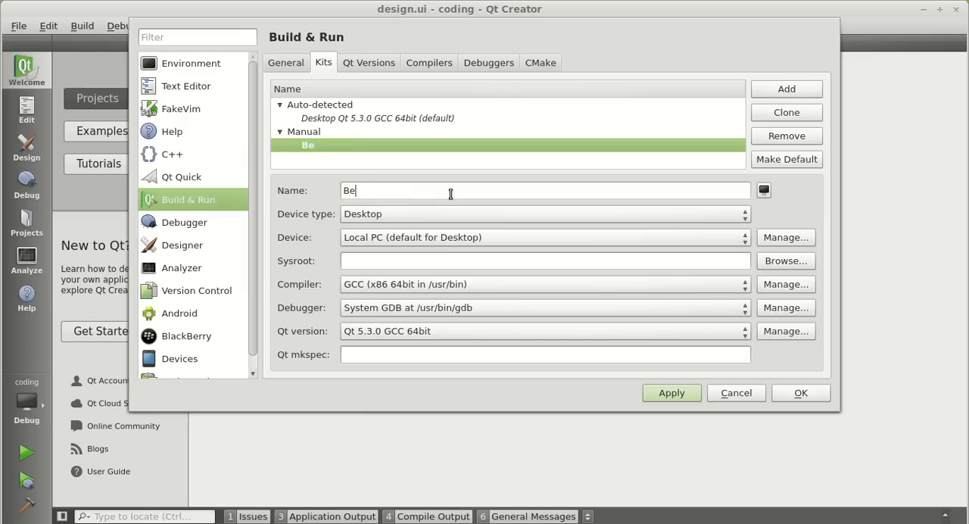
pyautogui.write('aglebone b')
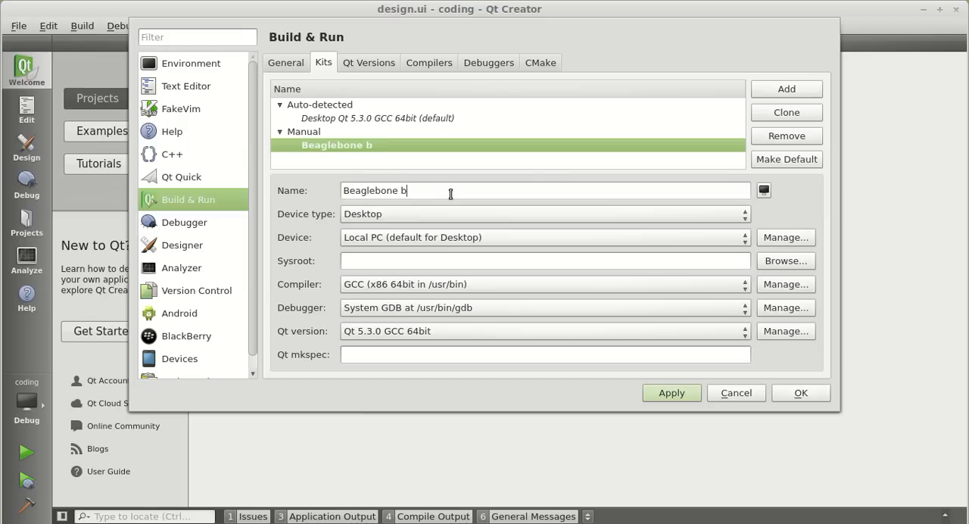
pyautogui.write('lac')
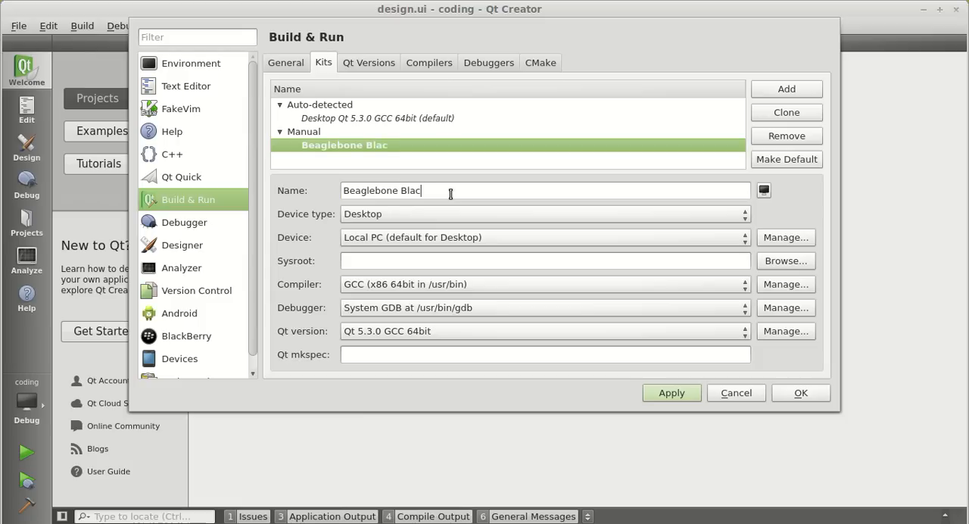
pyautogui.write('k')
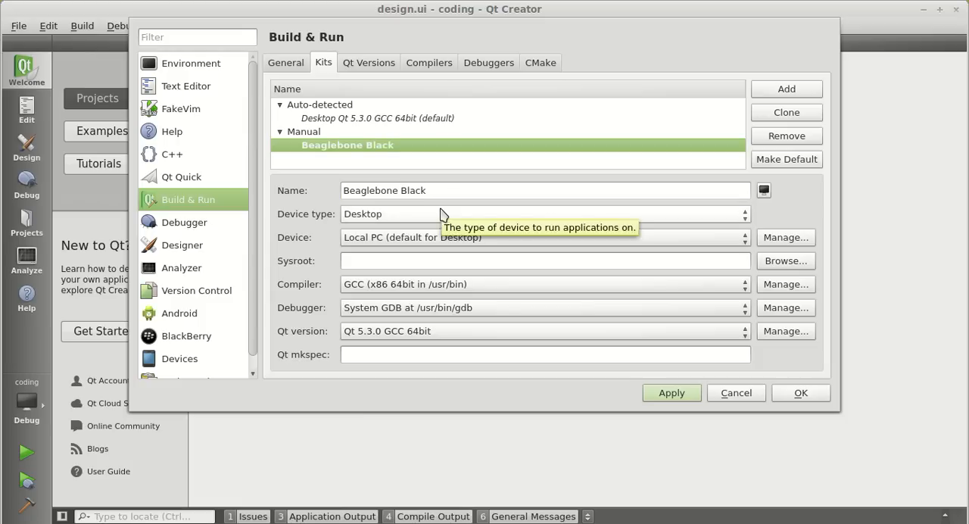
pyautogui.click(543, 213)
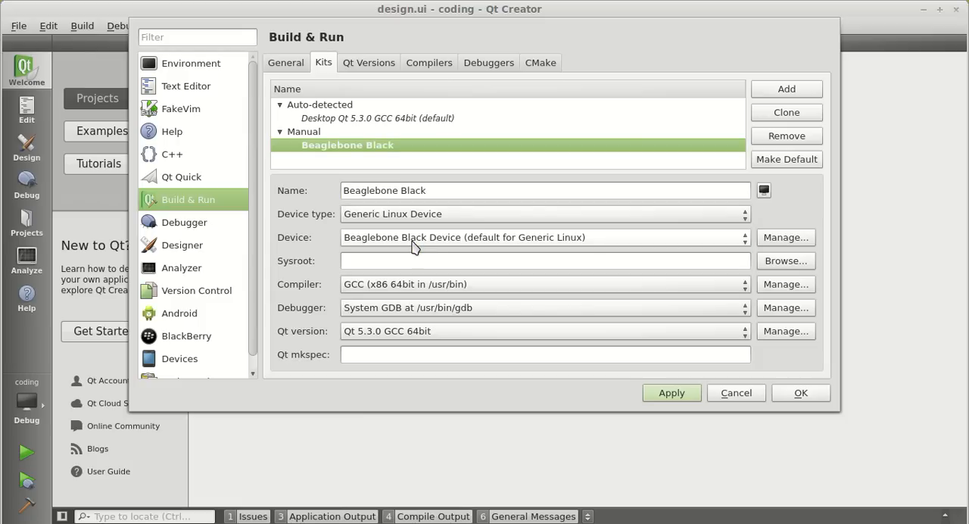
pyautogui.moveTo(551, 243)
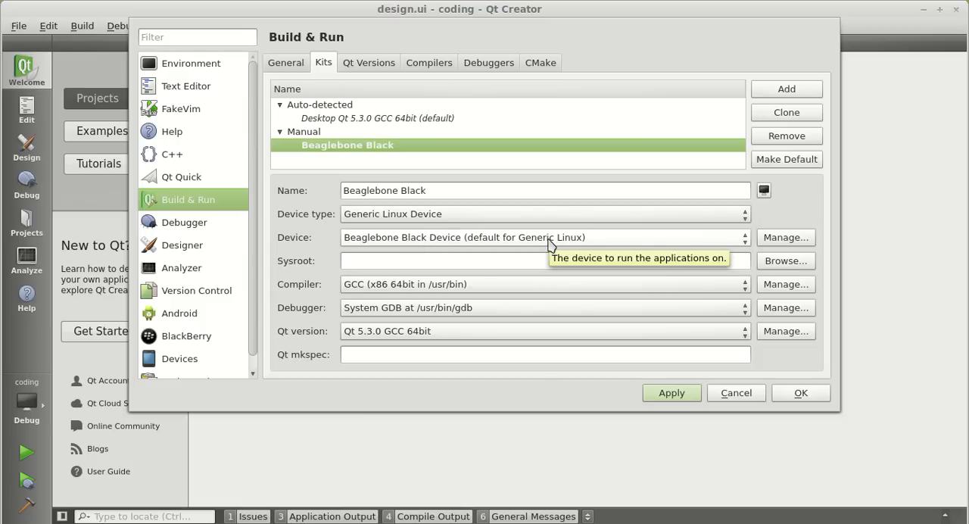
pyautogui.moveTo(586, 243)
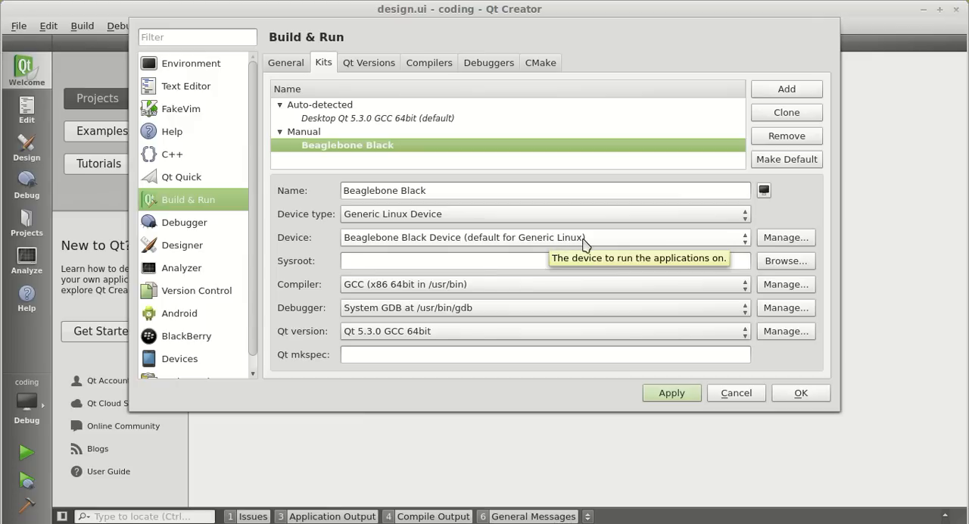
pyautogui.moveTo(620, 236)
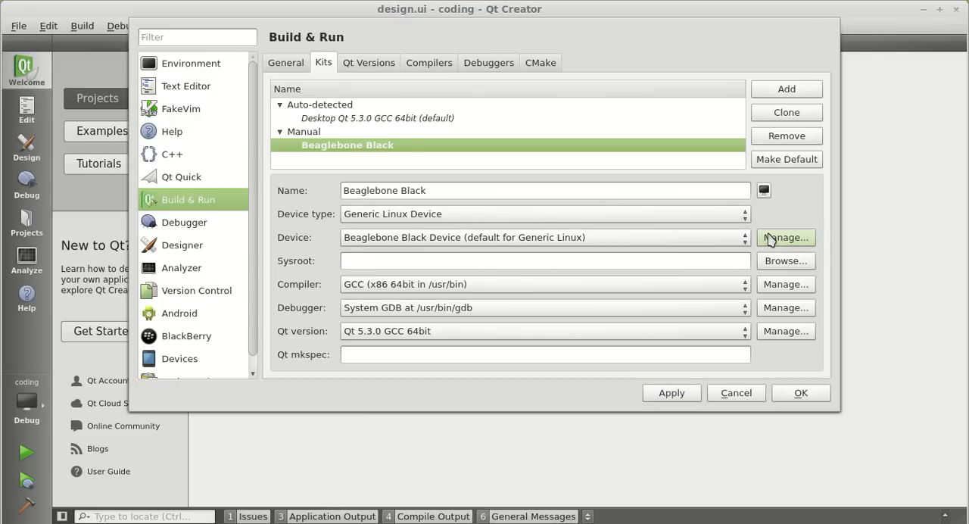
# Go to the kit's device settings and start the new-device wizard
pyautogui.click(785, 237)
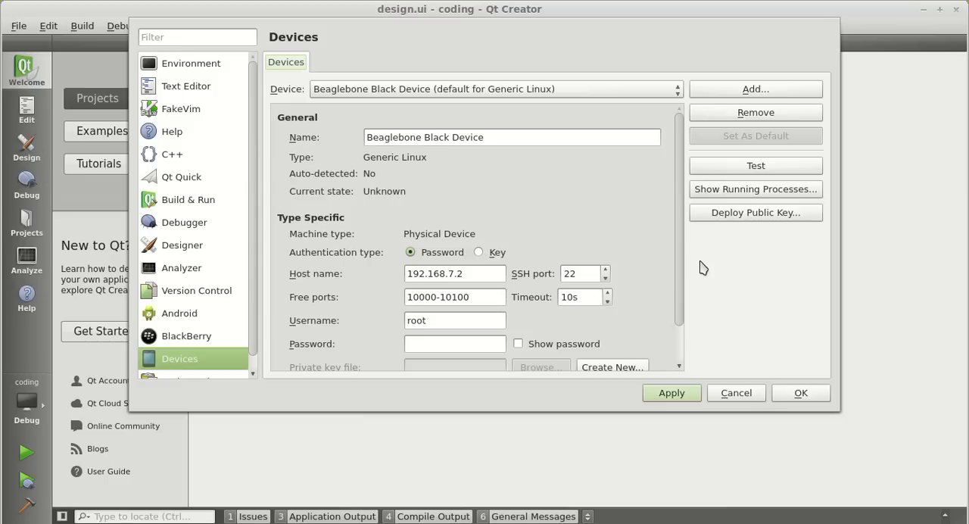
pyautogui.moveTo(661, 381)
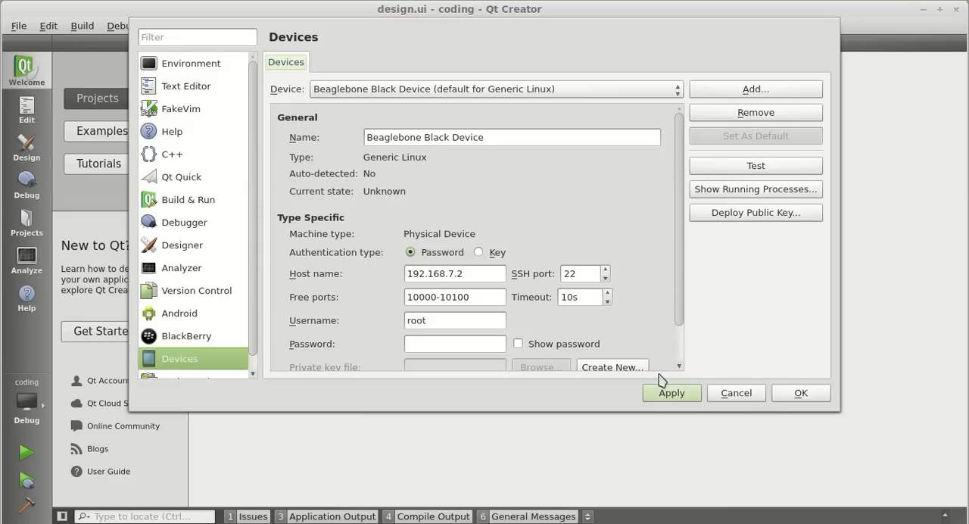
pyautogui.moveTo(525, 253)
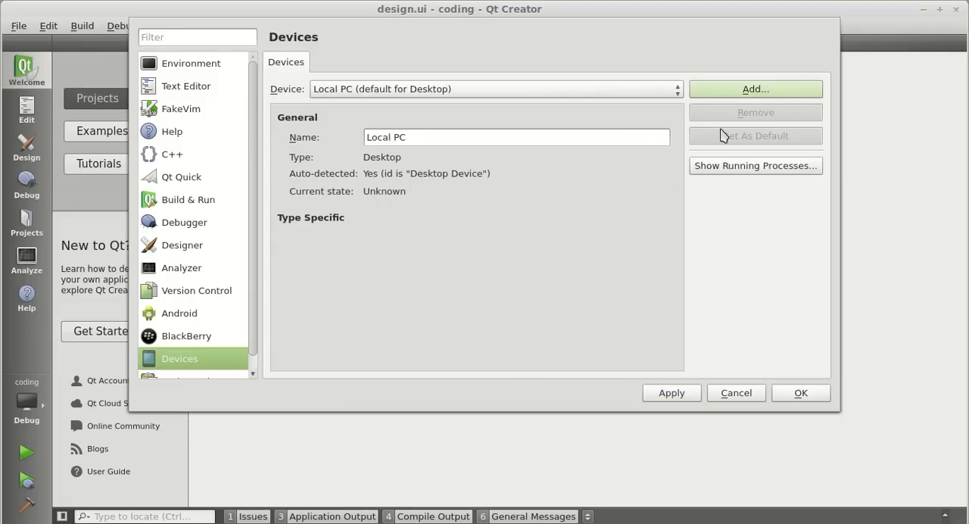
pyautogui.click(755, 88)
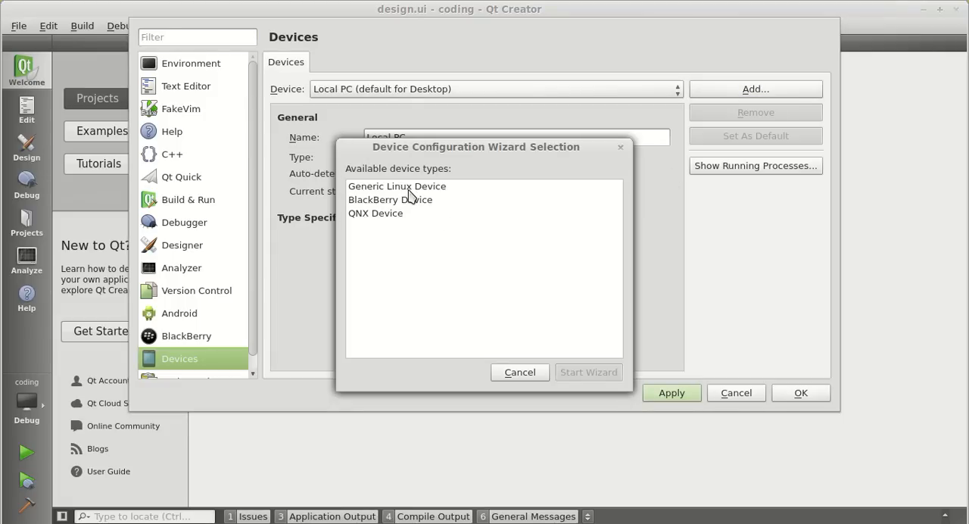
# Define Generic Linux device 'Beaglebone Black Device' at 192.168.7.2, user root
pyautogui.click(588, 372)
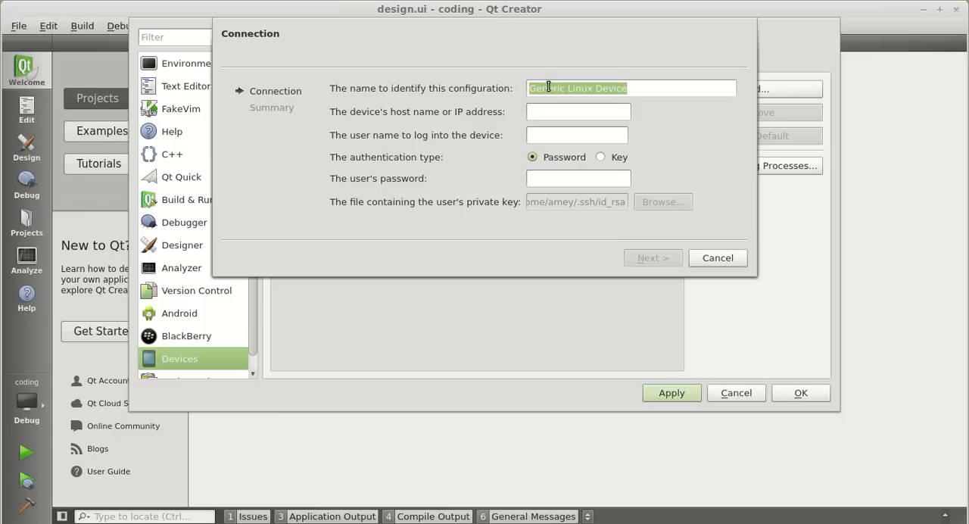
pyautogui.write('Beagle bone')
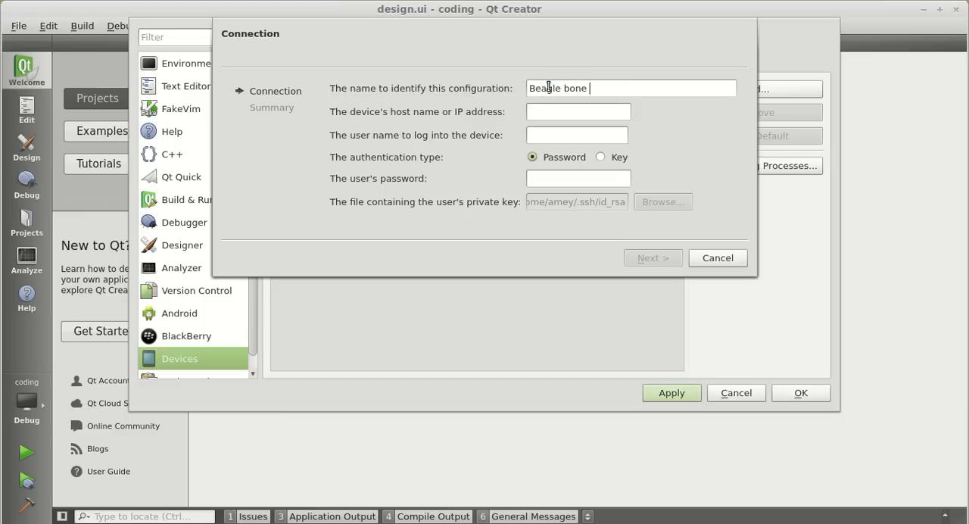
pyautogui.write('Black')
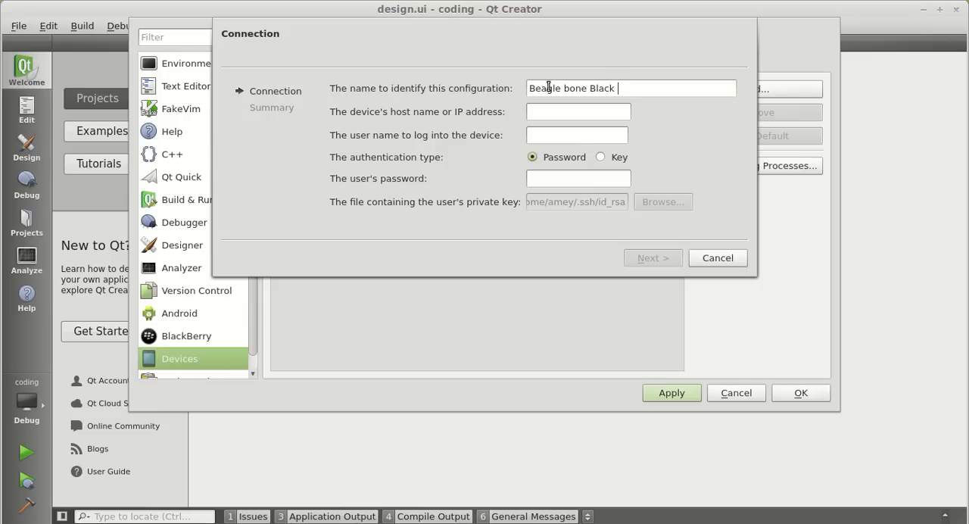
pyautogui.write('Dev')
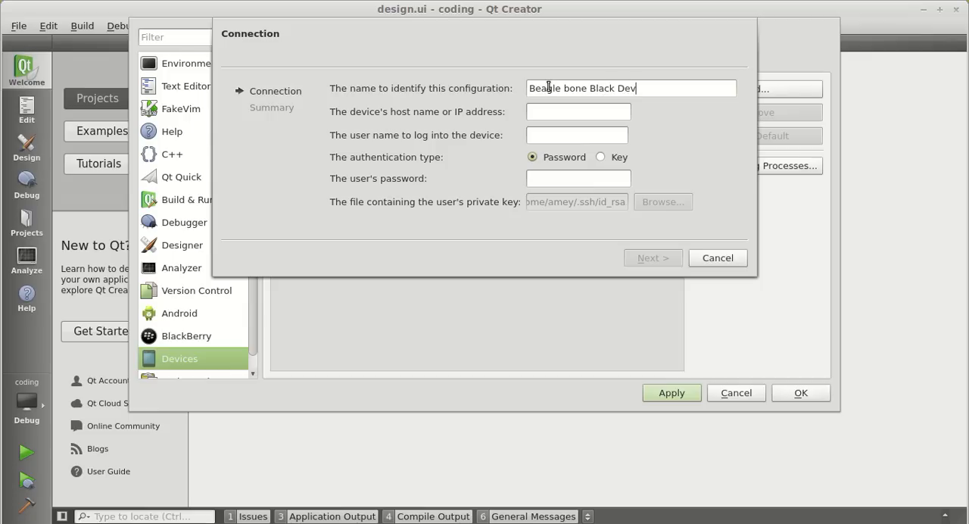
pyautogui.write('ice')
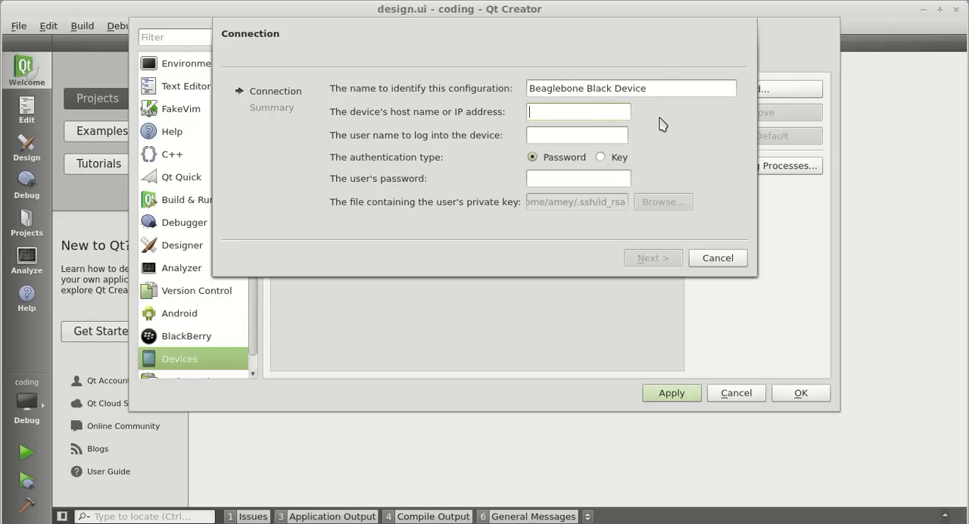
pyautogui.write('192.168.7')
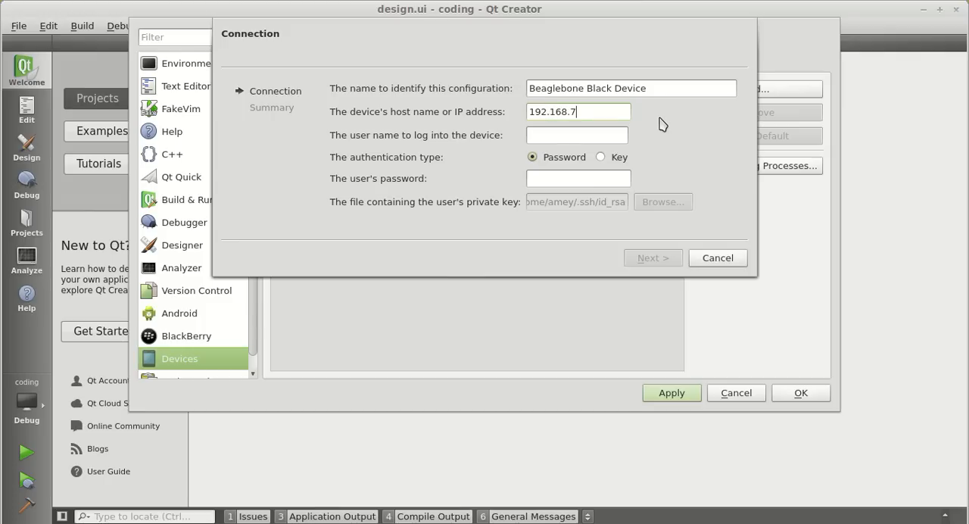
pyautogui.write('2')
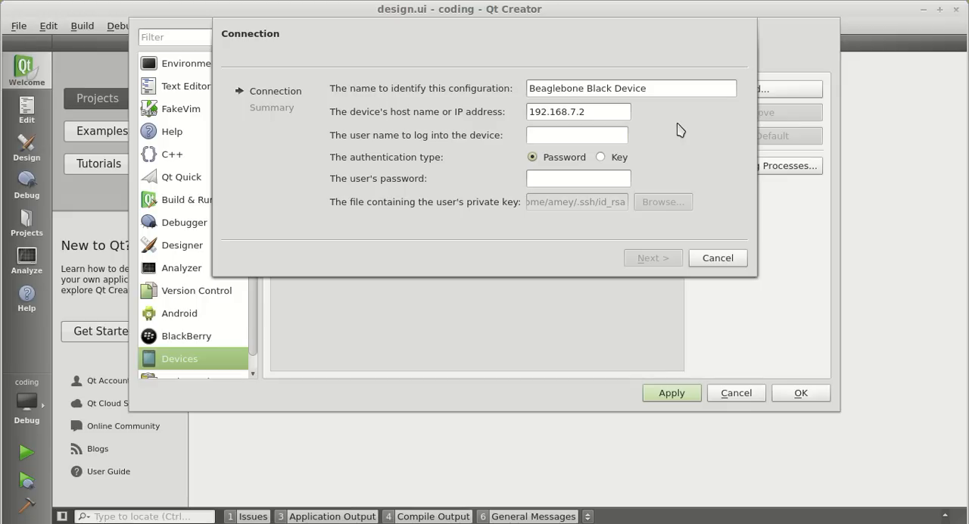
pyautogui.write('root')
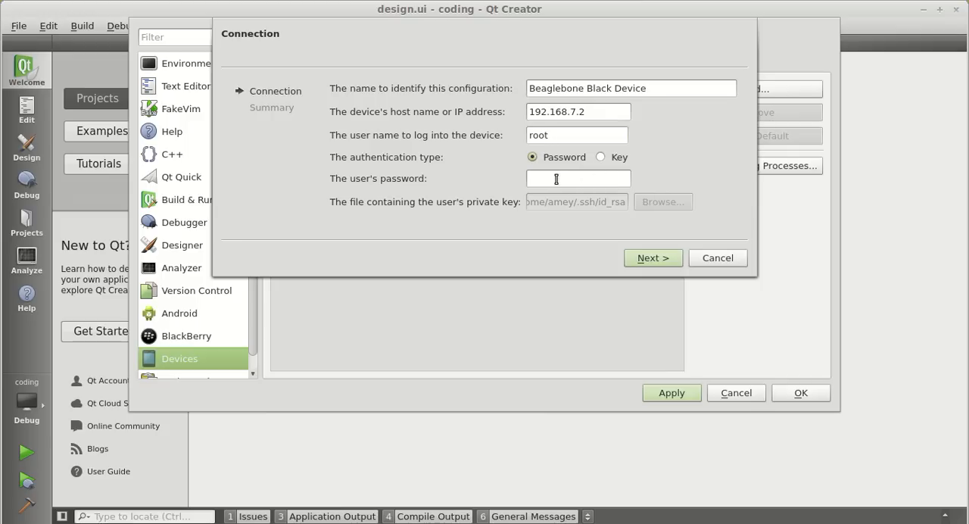
pyautogui.click(653, 257)
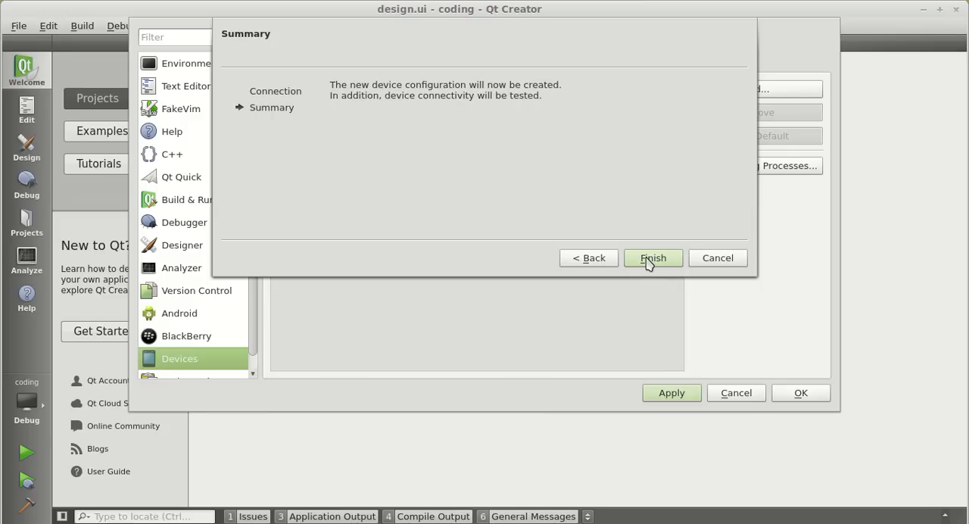
# Finish the device, confirm its connectivity test succeeded, and return to Build & Run
pyautogui.click(653, 258)
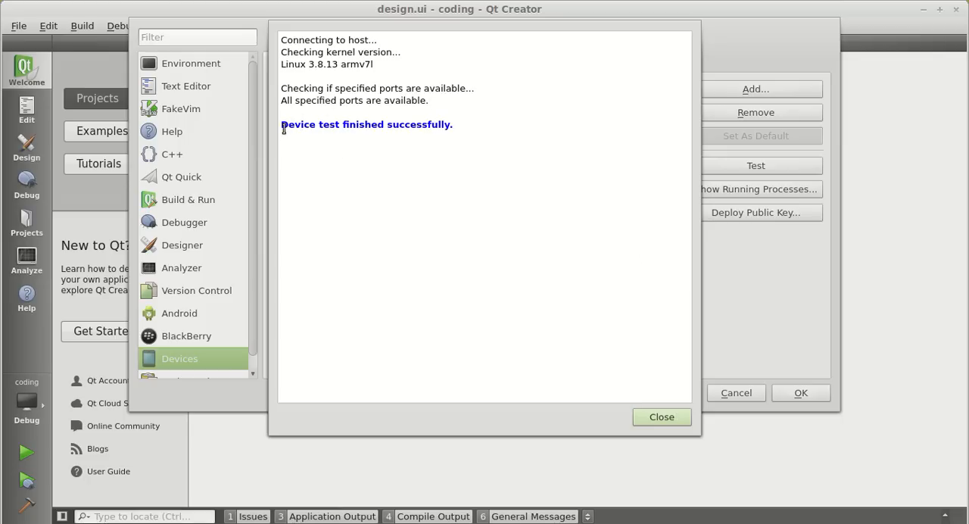
pyautogui.moveTo(282, 124); pyautogui.dragTo(408, 124)
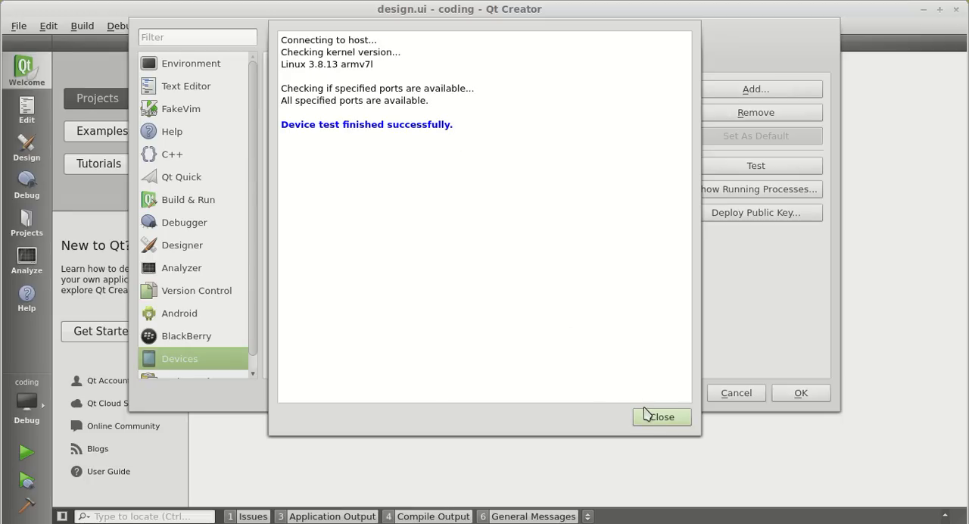
pyautogui.click(662, 417)
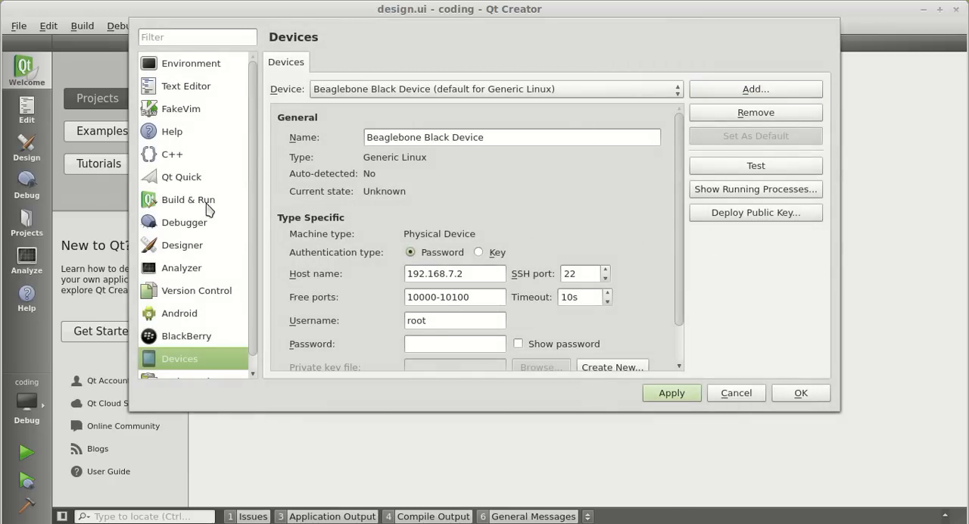
pyautogui.click(188, 200)
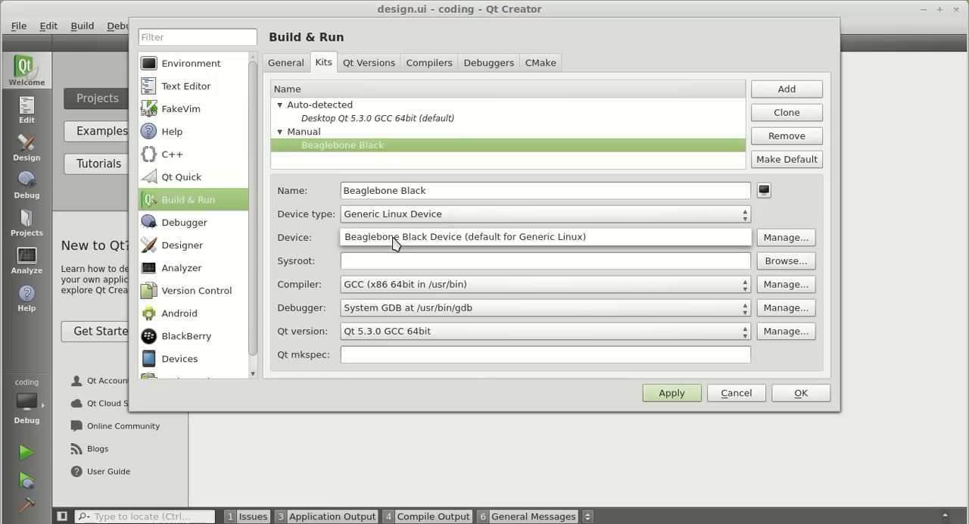
pyautogui.moveTo(428, 244)
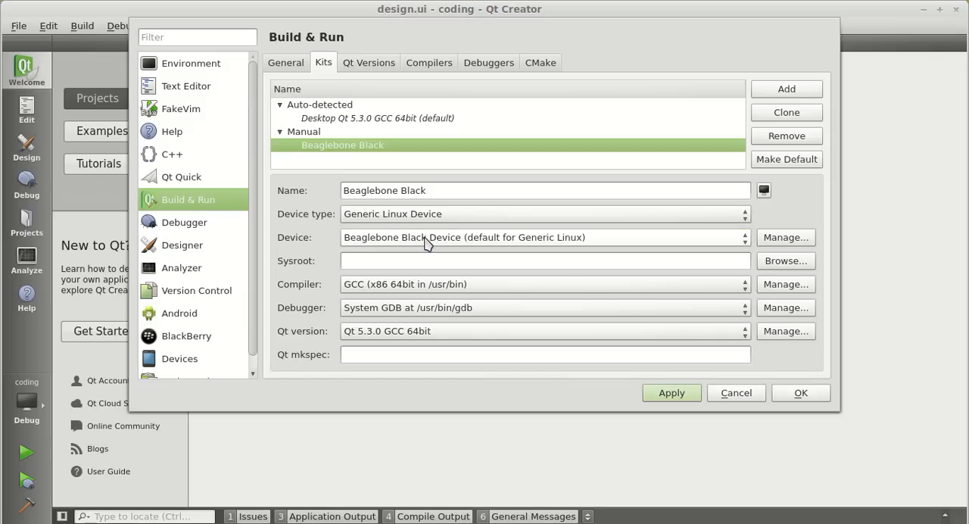
pyautogui.moveTo(410, 293)
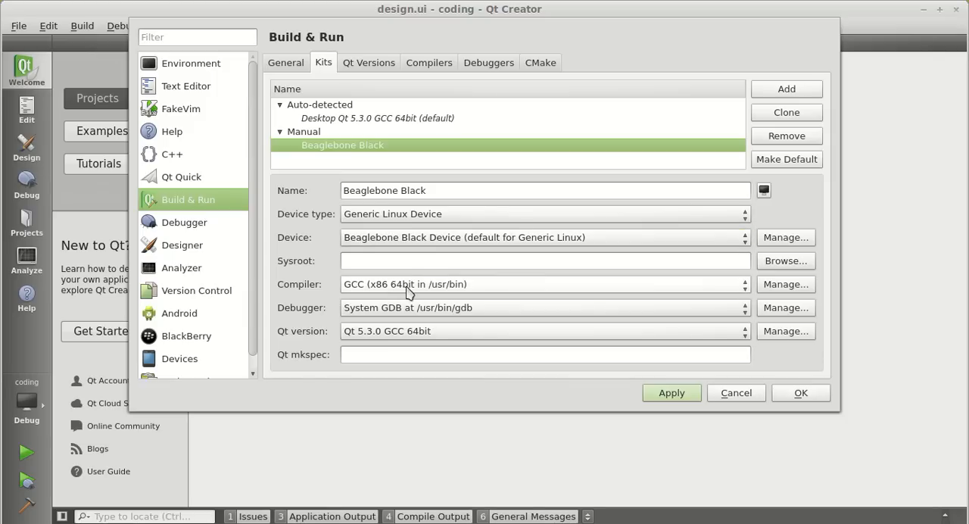
pyautogui.moveTo(414, 292)
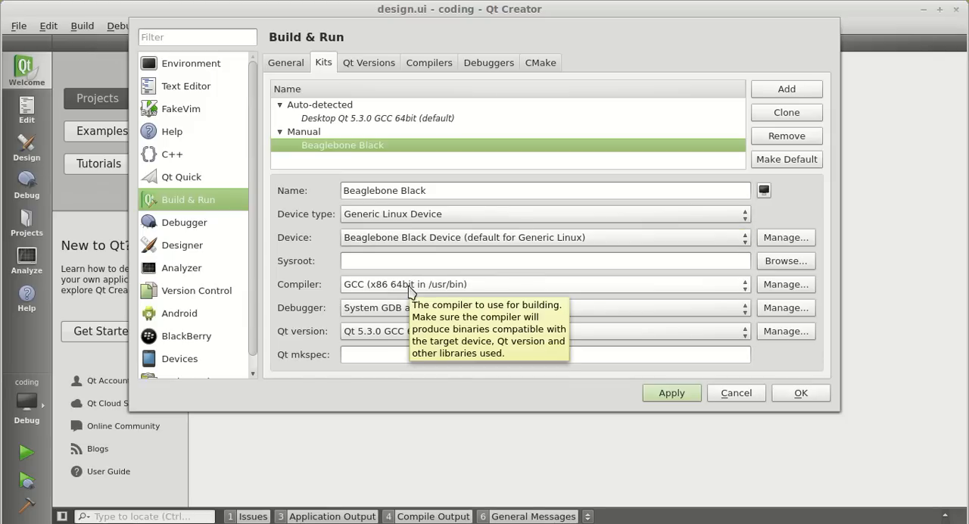
pyautogui.moveTo(373, 338)
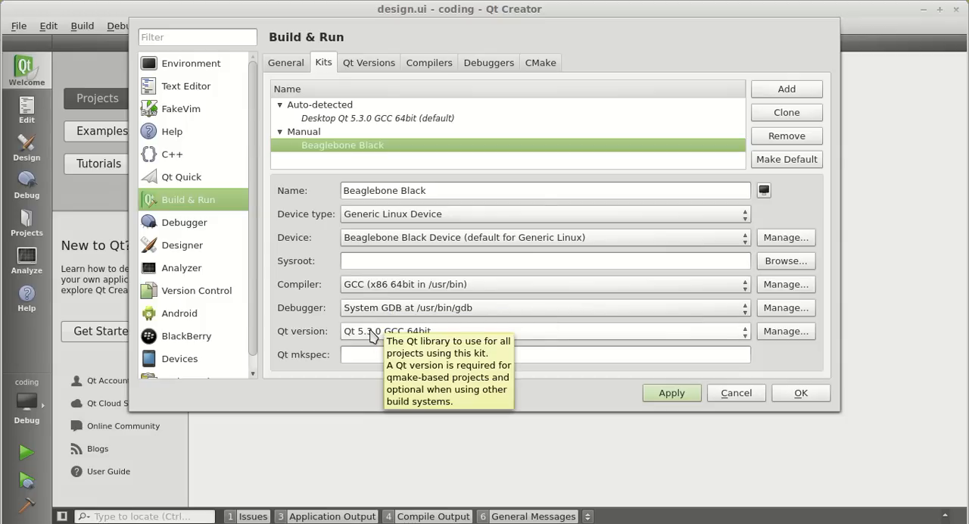
pyautogui.moveTo(739, 295)
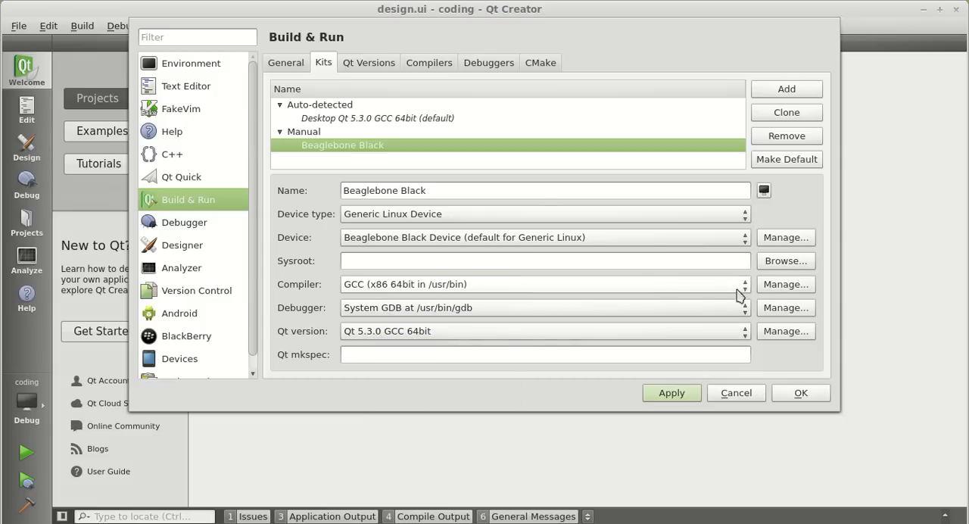
# Add a new manual GCC compiler entry on the Compilers tab
pyautogui.click(429, 62)
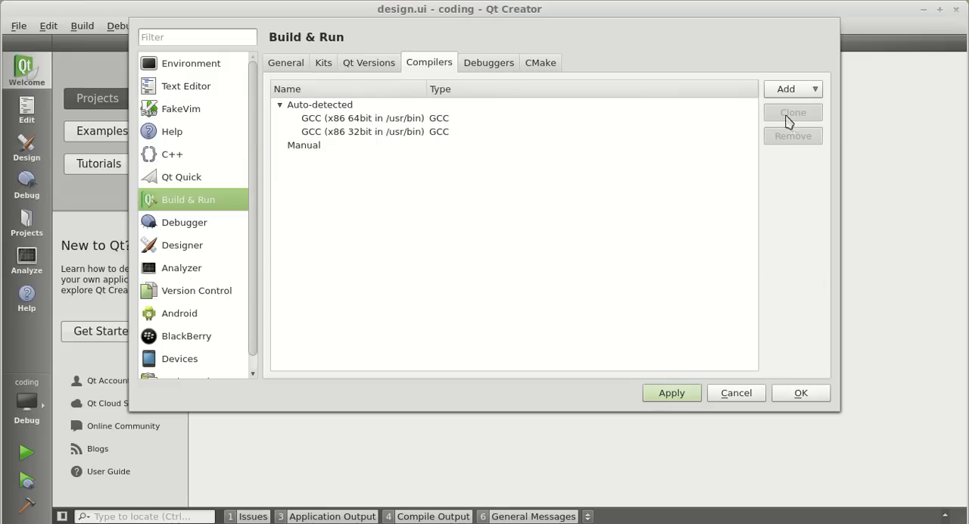
pyautogui.click(797, 89)
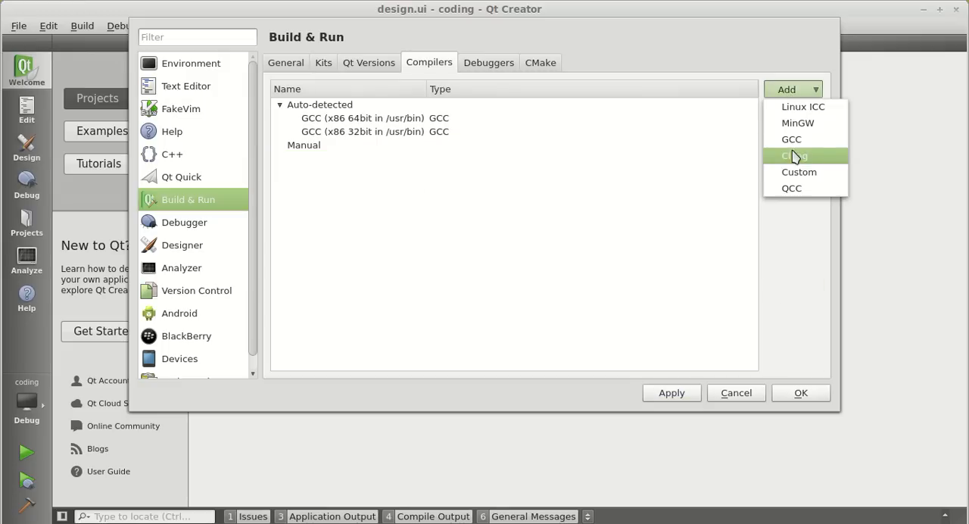
pyautogui.click(794, 155)
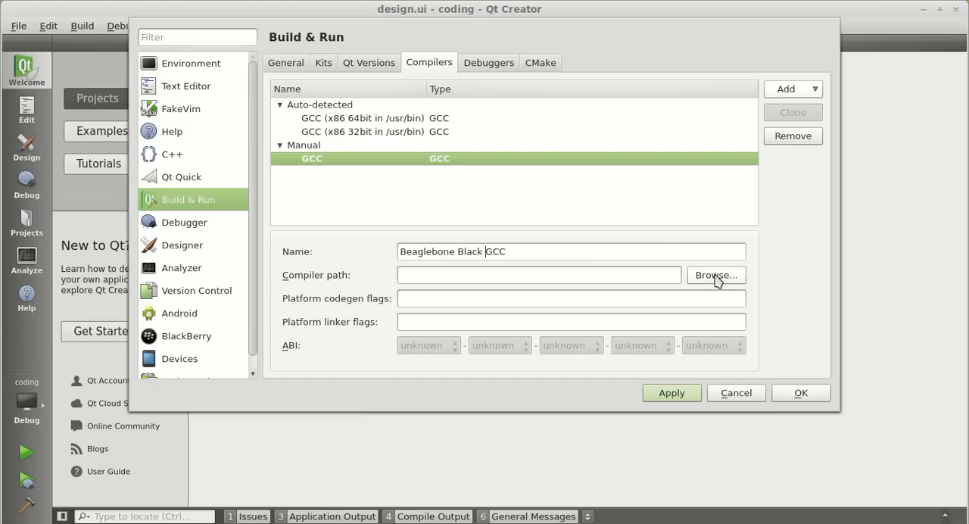
# Browse from the file system root into /usr/local for the compiler executable
pyautogui.click(715, 275)
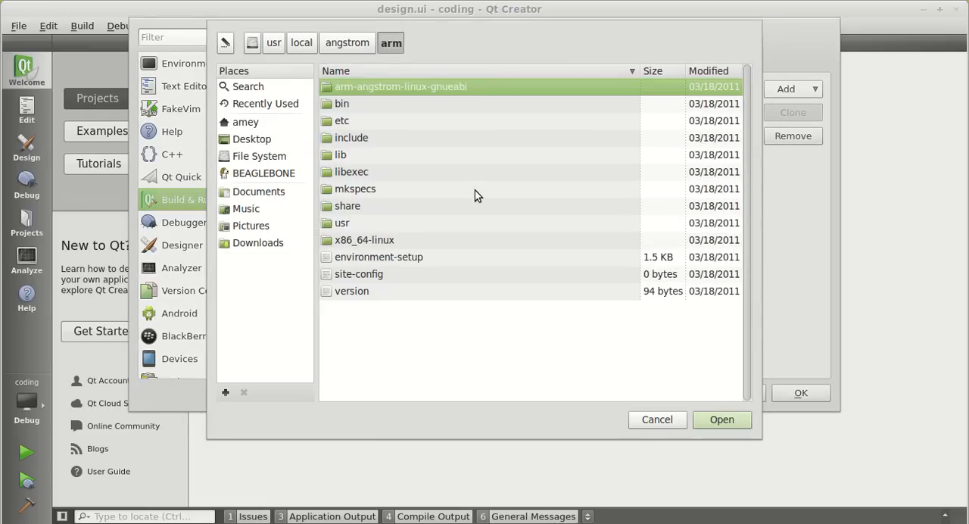
pyautogui.moveTo(472, 193)
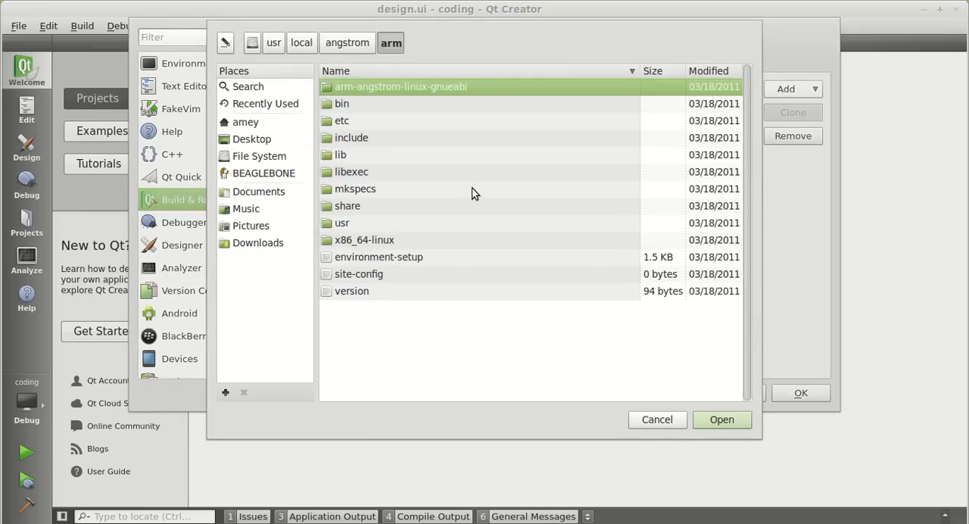
pyautogui.moveTo(419, 198)
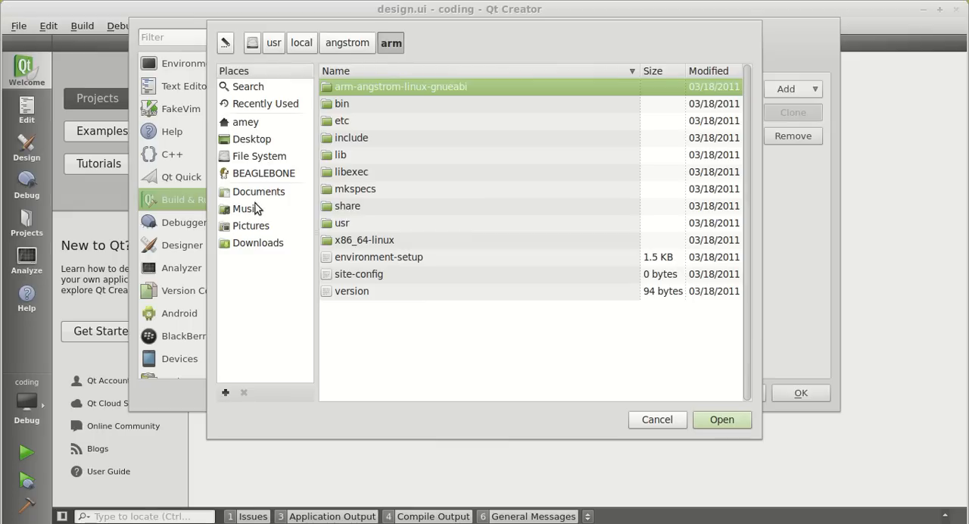
pyautogui.click(258, 156)
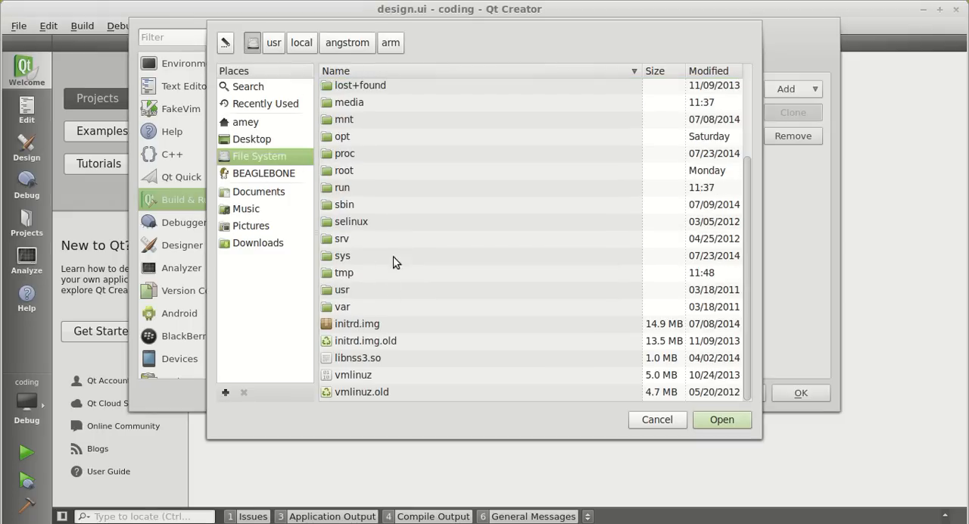
pyautogui.click(274, 42)
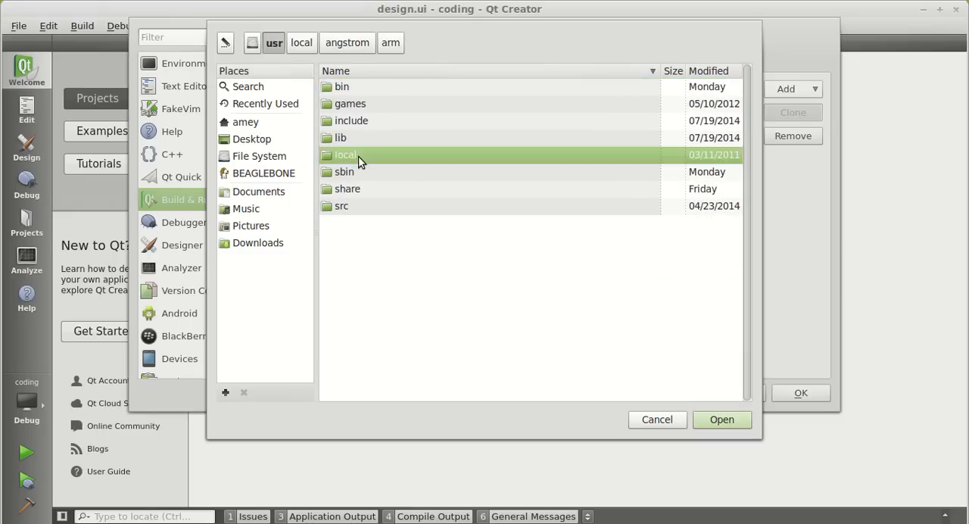
pyautogui.doubleClick(344, 154)
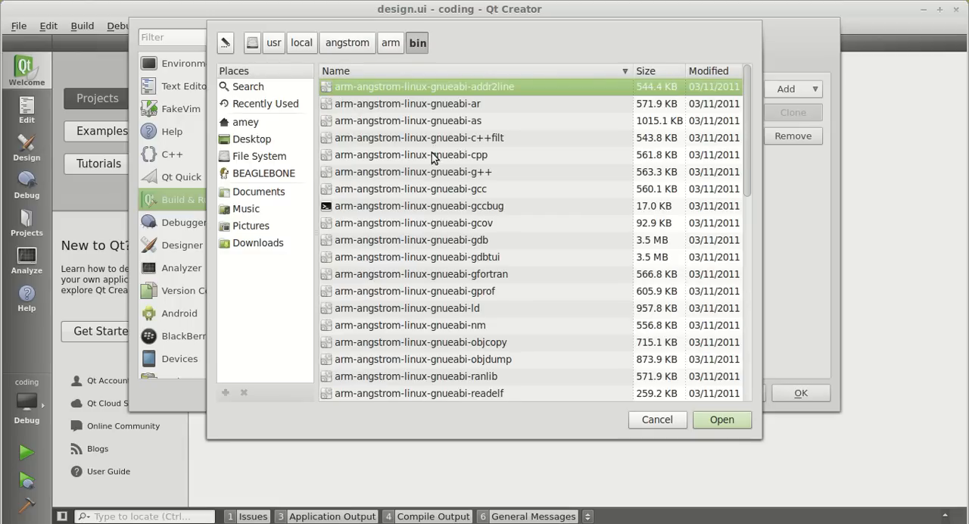
pyautogui.moveTo(441, 177)
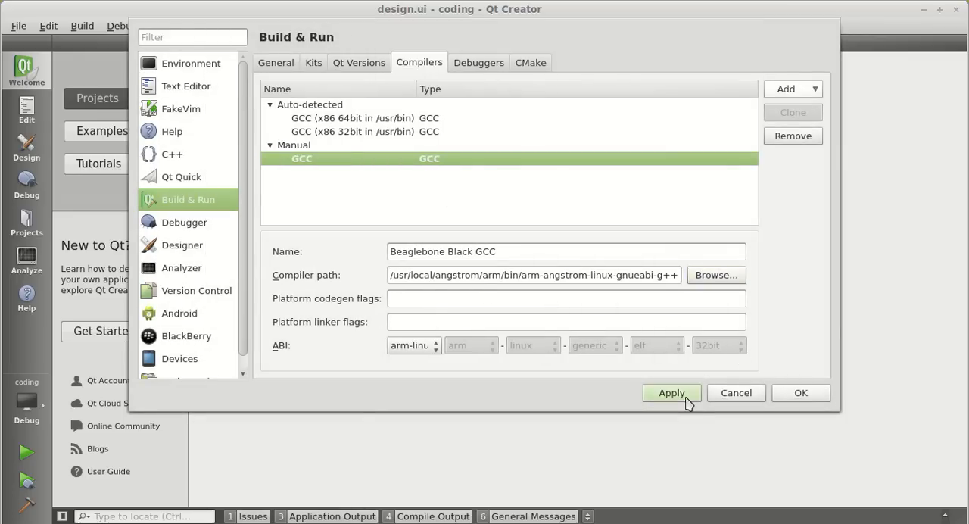
# Save the Beaglebone Black GCC compiler and add a manual debugger entry
pyautogui.click(672, 392)
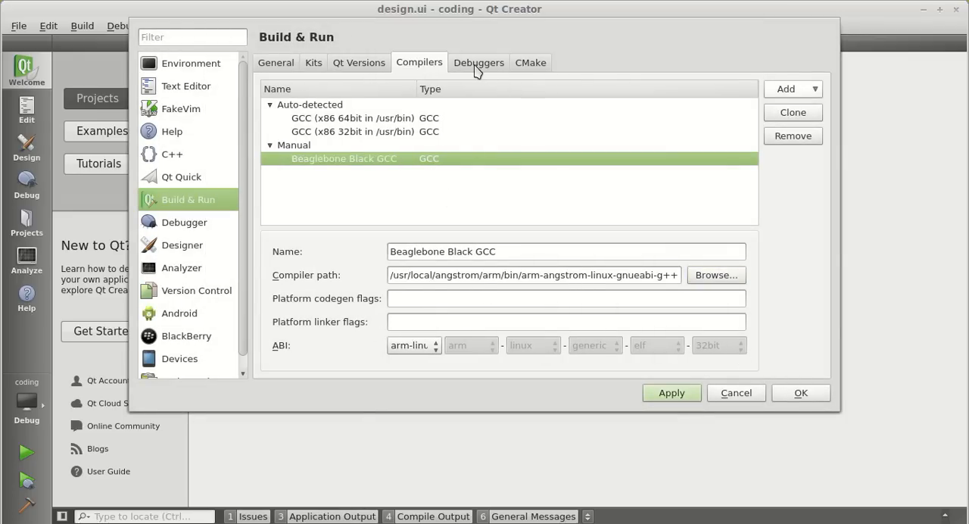
pyautogui.click(478, 62)
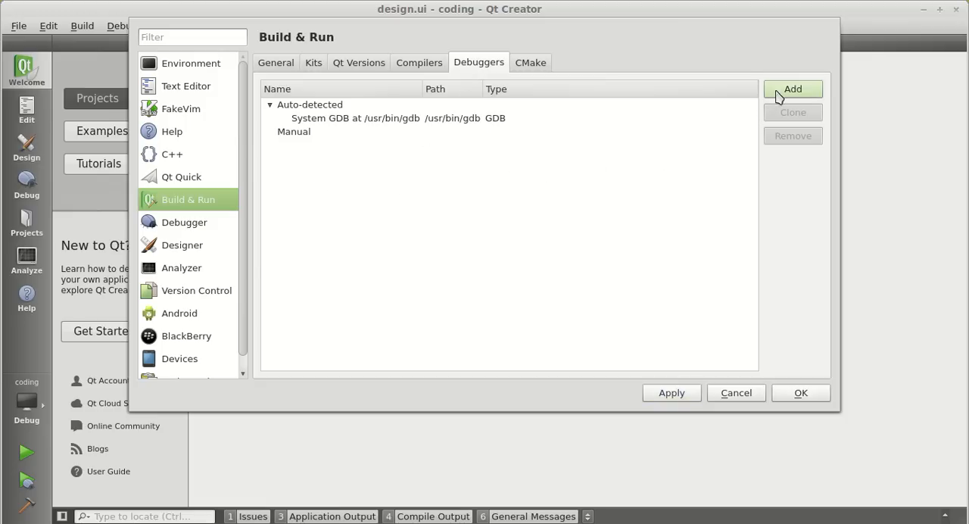
pyautogui.click(795, 88)
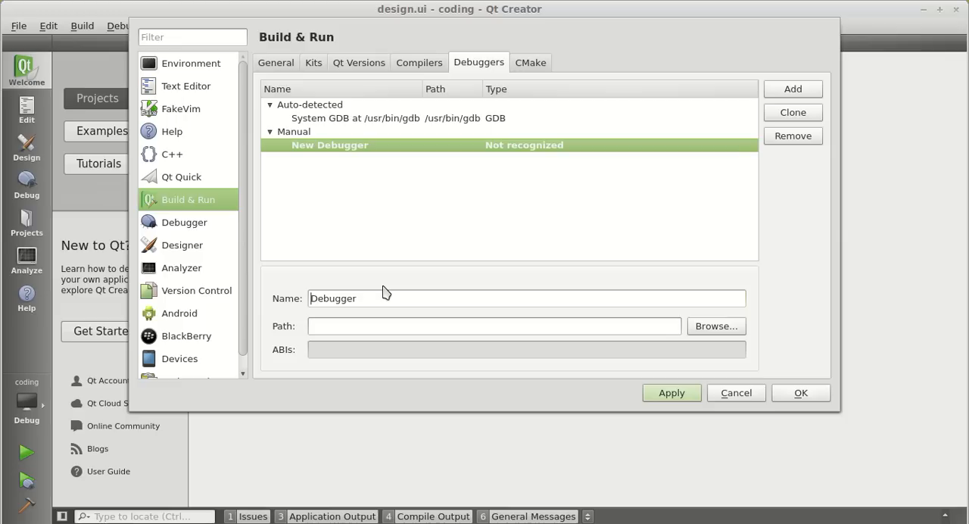
# Name it 'Beaglebone Black Debugger', select arm-angstrom-linux-gnueabi-gdb, and apply
pyautogui.write('Beaglebone Black')
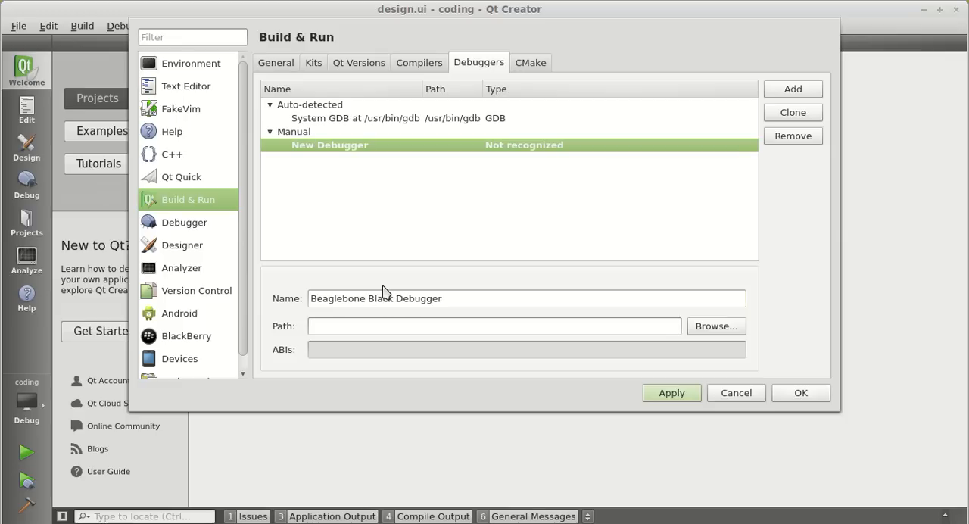
pyautogui.click(716, 327)
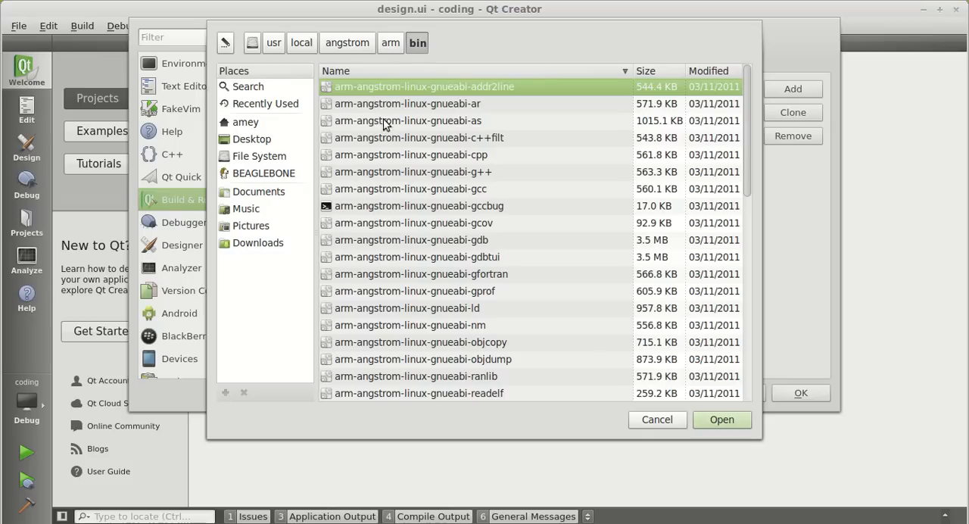
pyautogui.moveTo(488, 223)
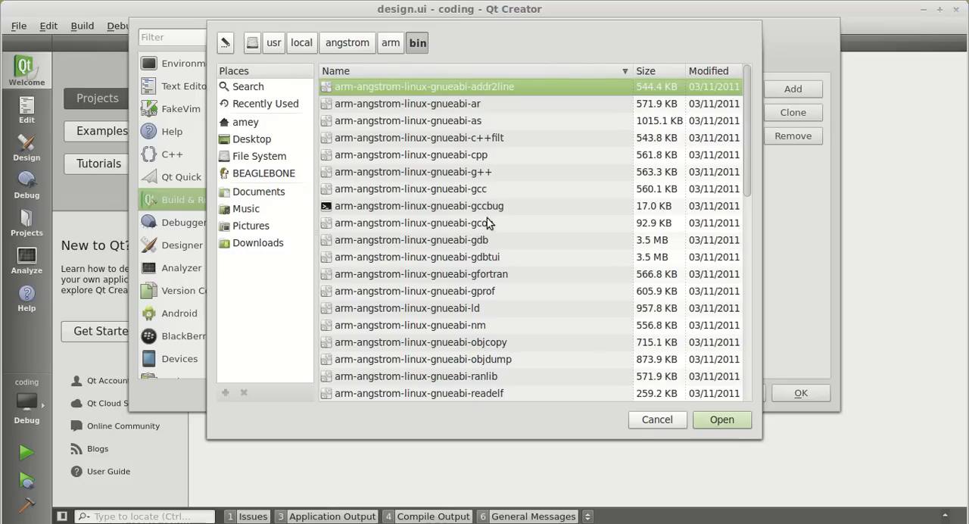
pyautogui.click(721, 419)
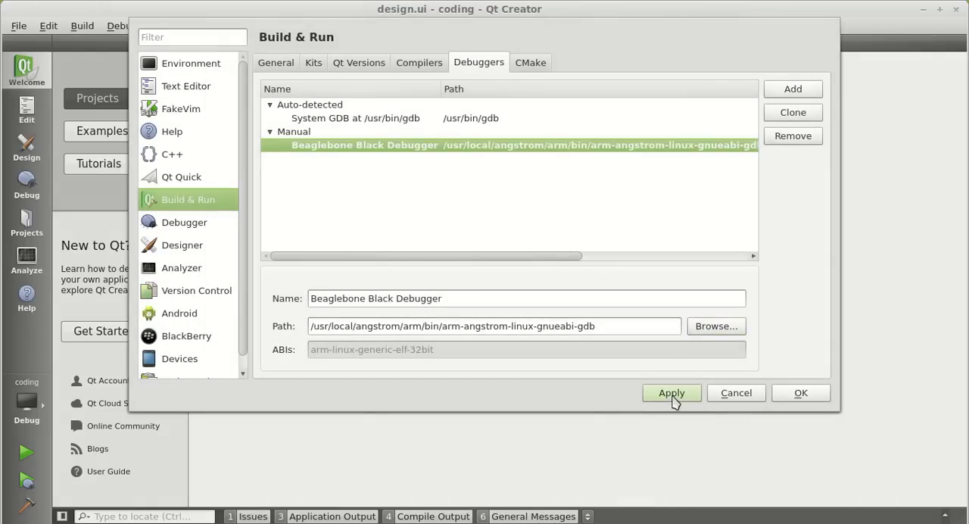
pyautogui.click(671, 393)
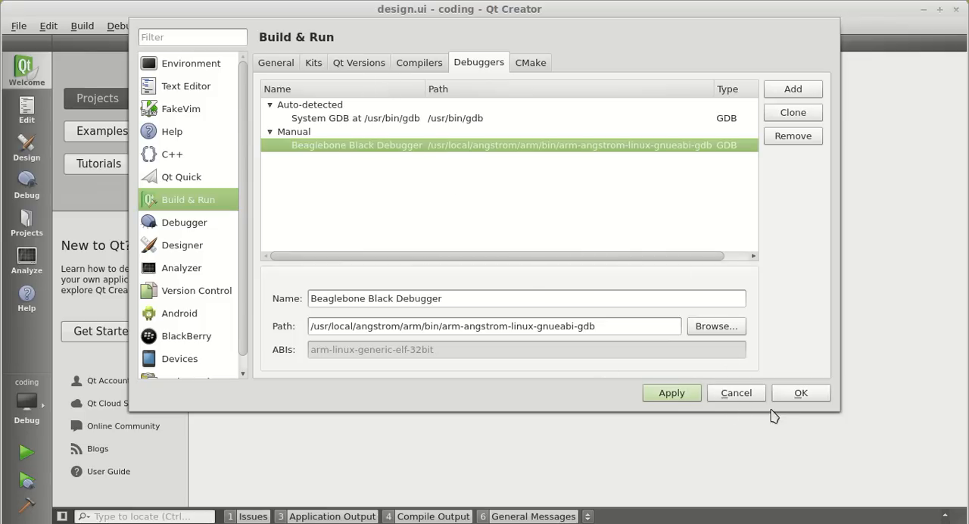
pyautogui.moveTo(278, 95)
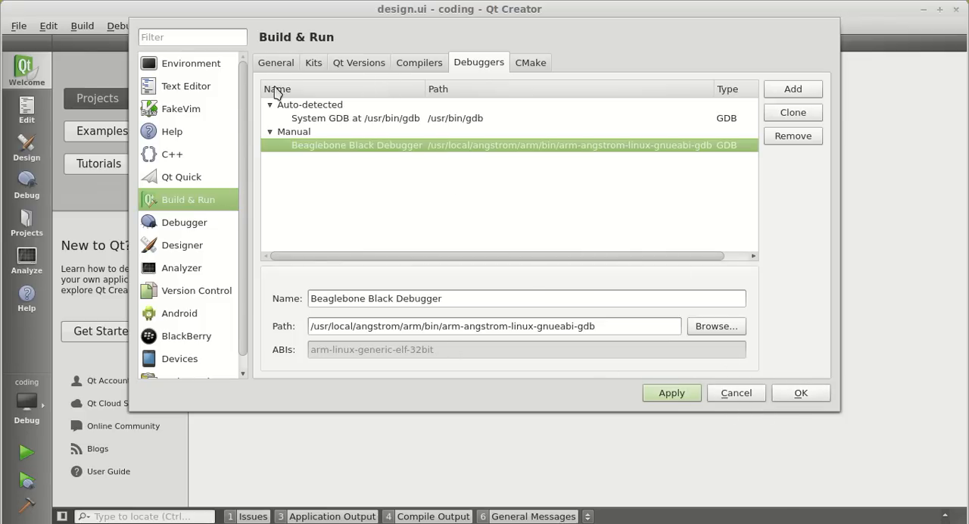
# Switch from the Kits tab to the Qt Versions list
pyautogui.click(312, 62)
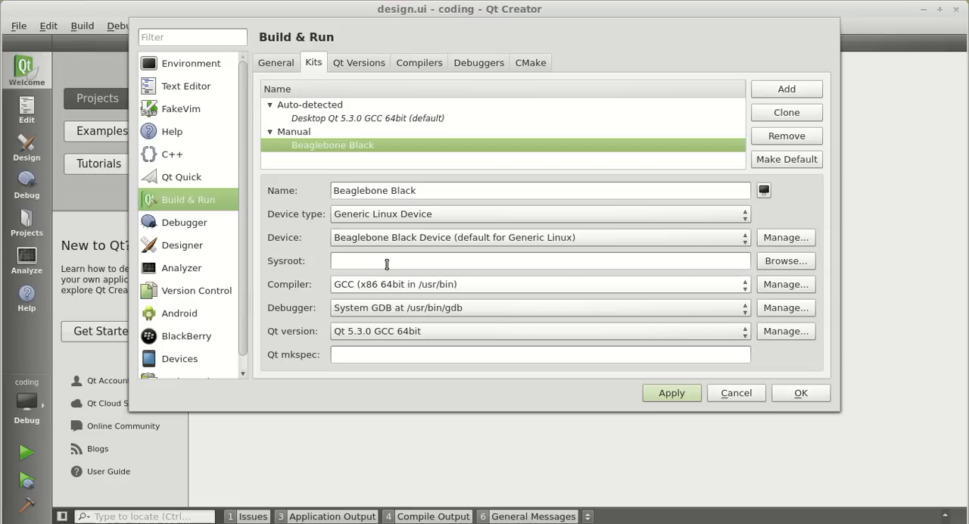
pyautogui.moveTo(392, 311)
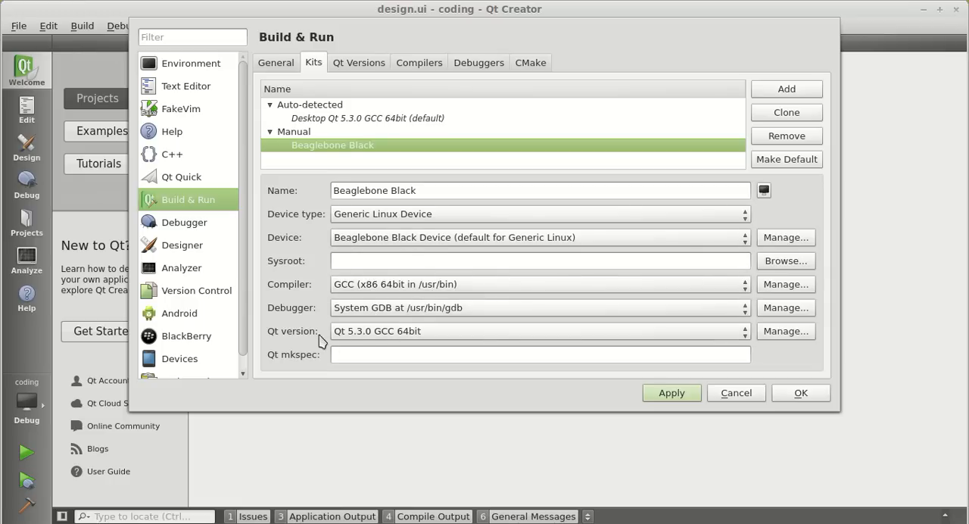
pyautogui.moveTo(368, 338)
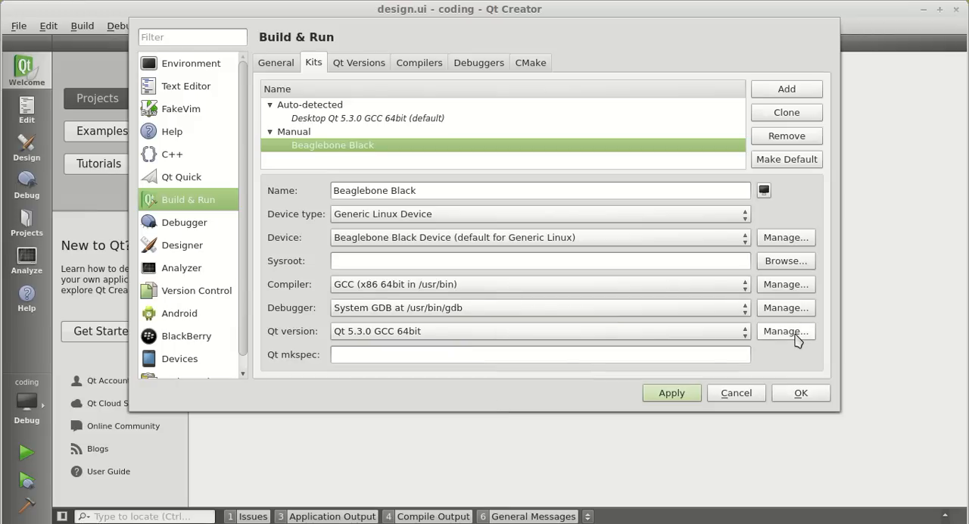
pyautogui.click(359, 62)
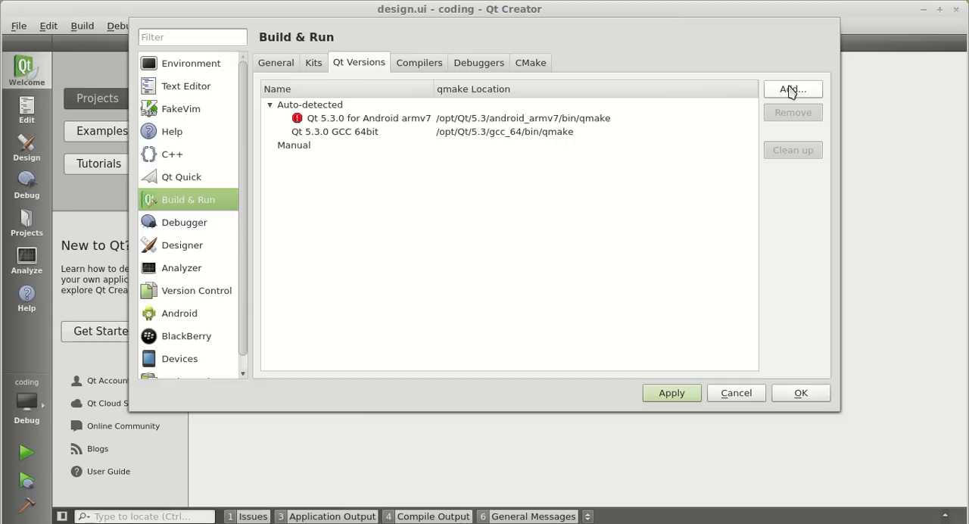
# Register the ARM toolchain's bin/qmake2 as Qt version 'Qt 4.6.3 (arm)' and apply
pyautogui.click(793, 88)
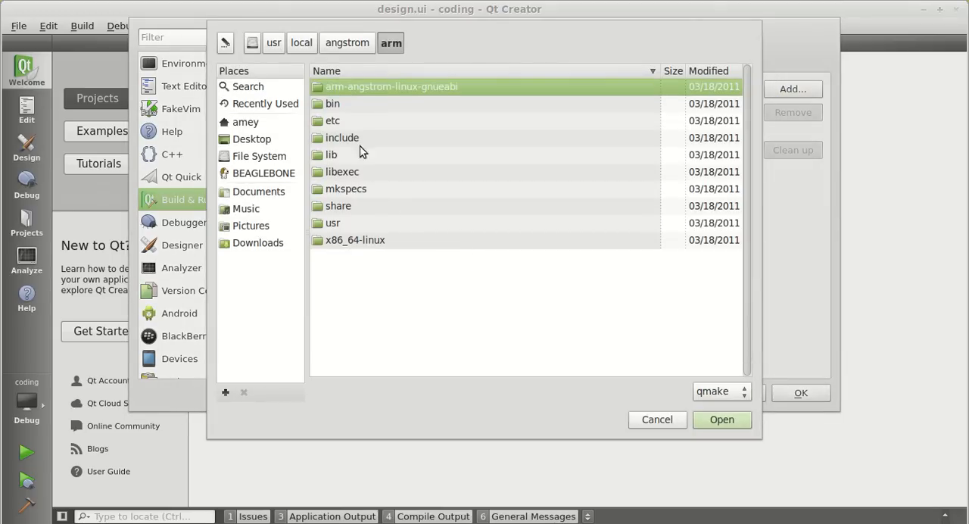
pyautogui.moveTo(314, 83)
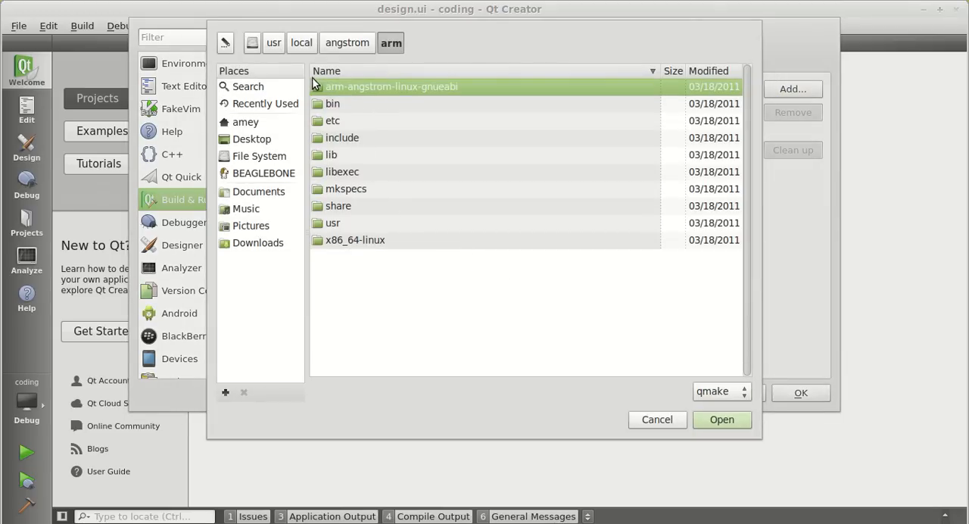
pyautogui.moveTo(368, 114)
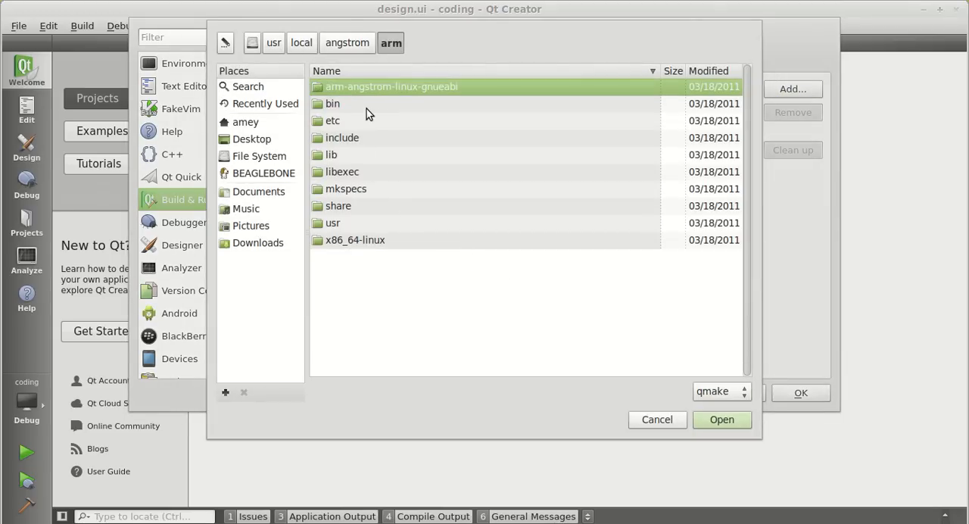
pyautogui.doubleClick(341, 104)
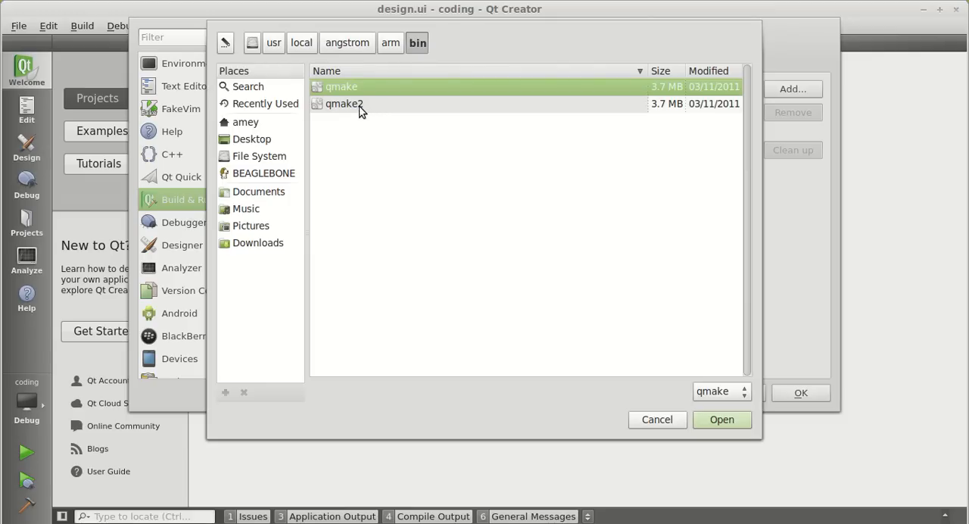
pyautogui.click(359, 104)
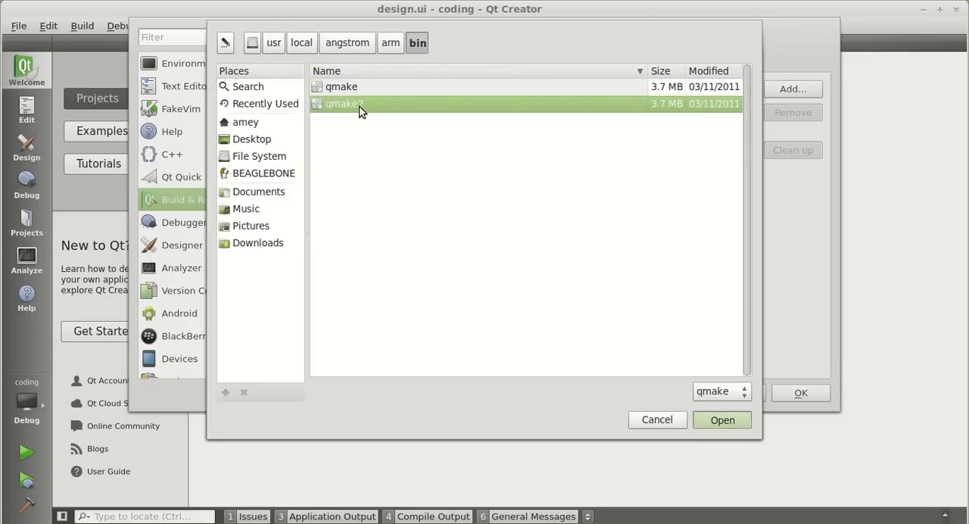
pyautogui.click(722, 419)
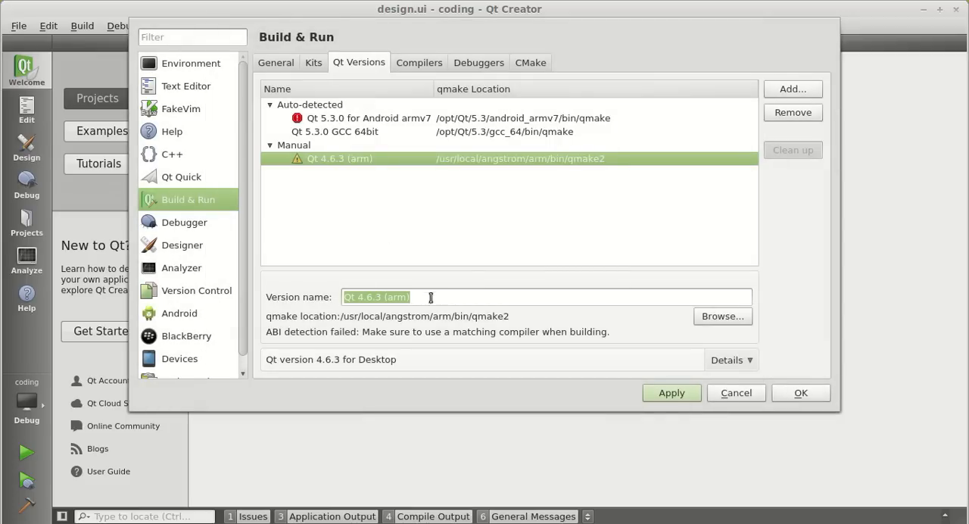
pyautogui.moveTo(429, 297)
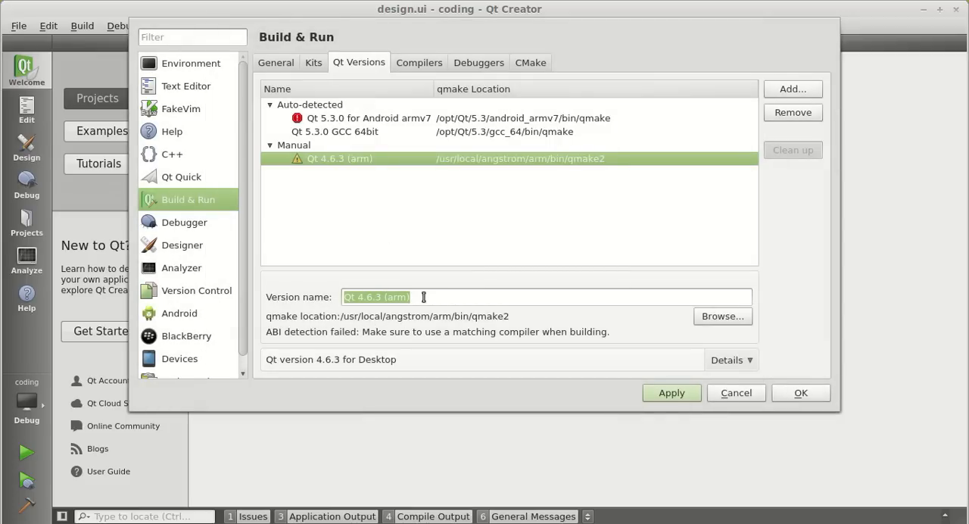
pyautogui.click(364, 297)
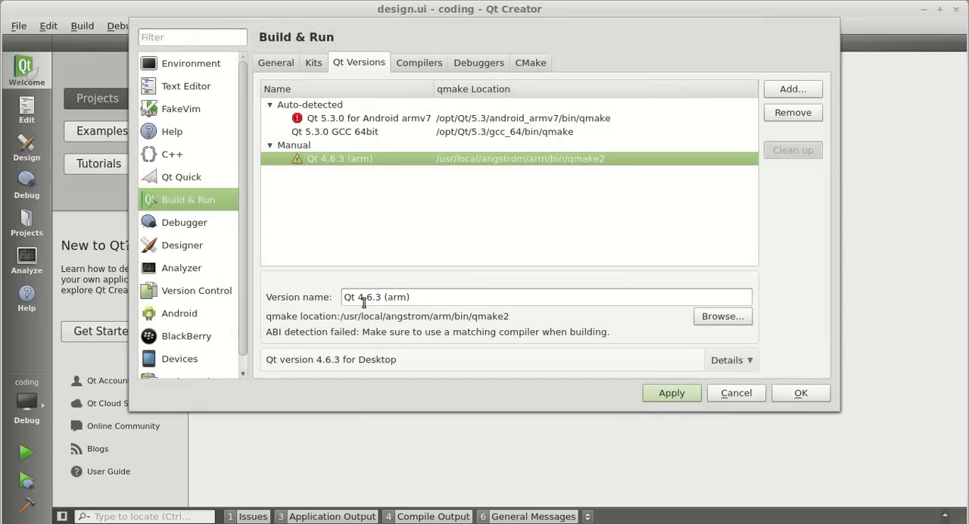
pyautogui.click(671, 392)
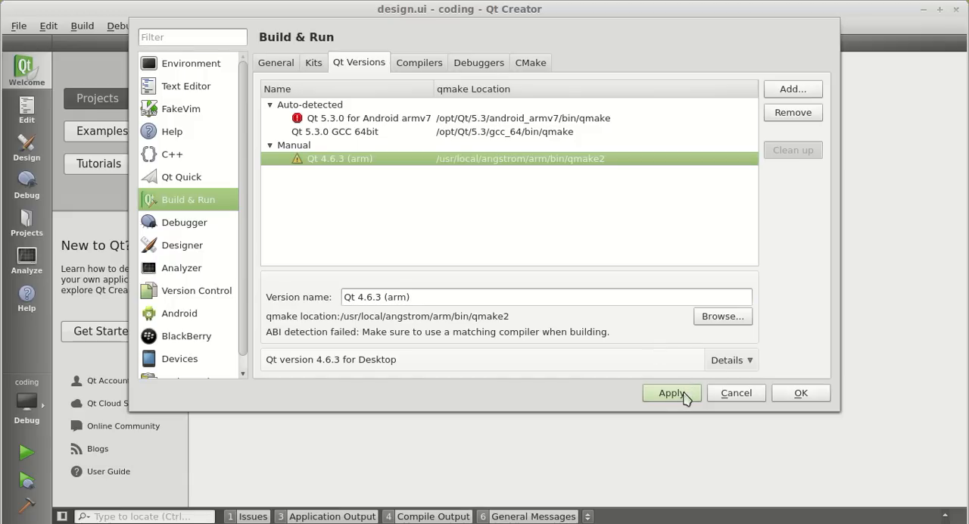
pyautogui.click(671, 392)
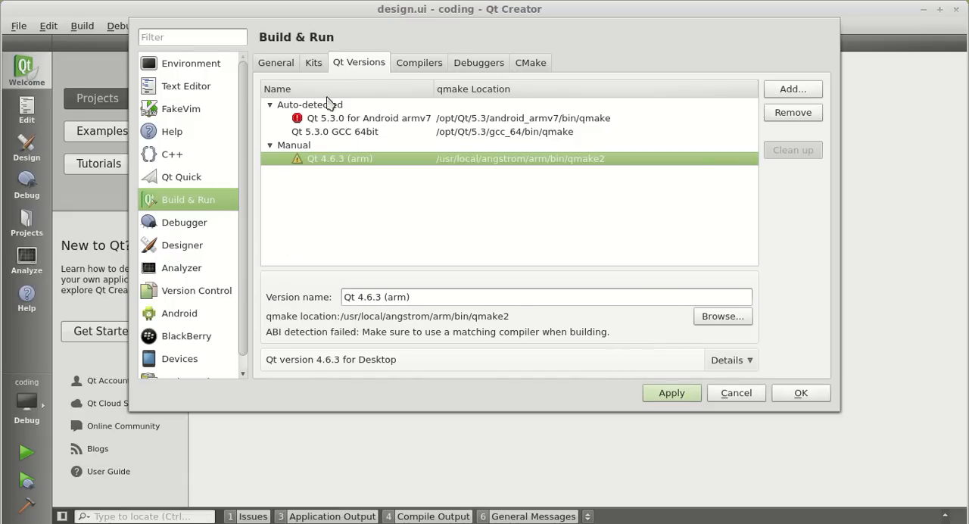
# Return to the Kits tab to review the Beaglebone Black kit's settings
pyautogui.click(313, 62)
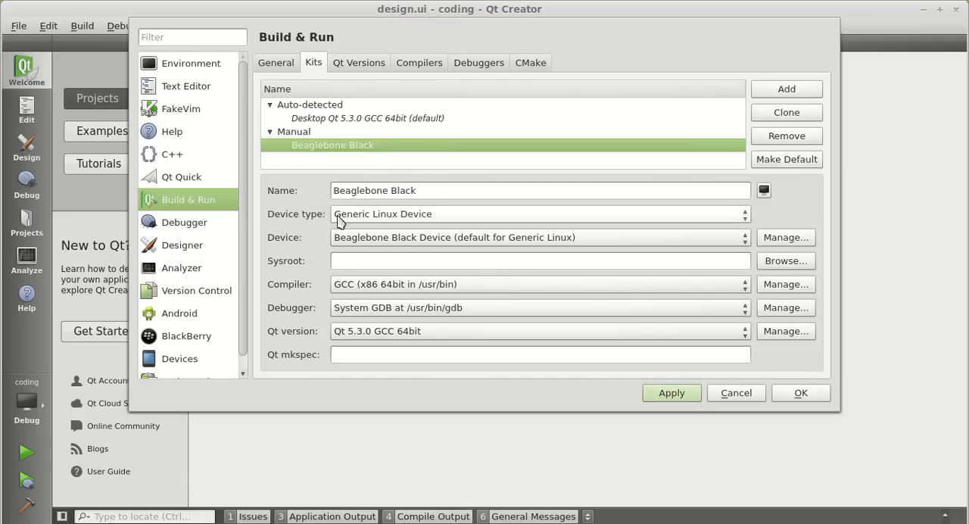
pyautogui.moveTo(346, 282)
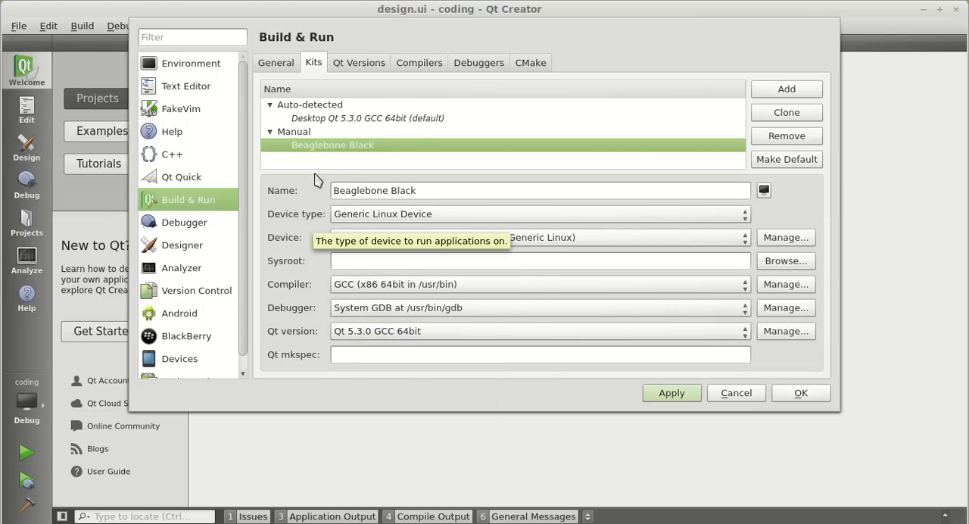
pyautogui.moveTo(305, 153)
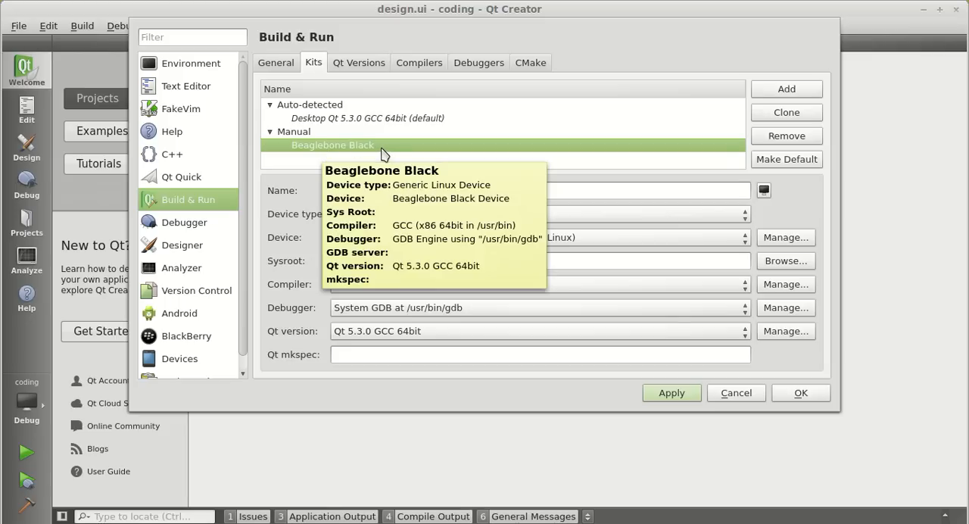
pyautogui.moveTo(427, 147)
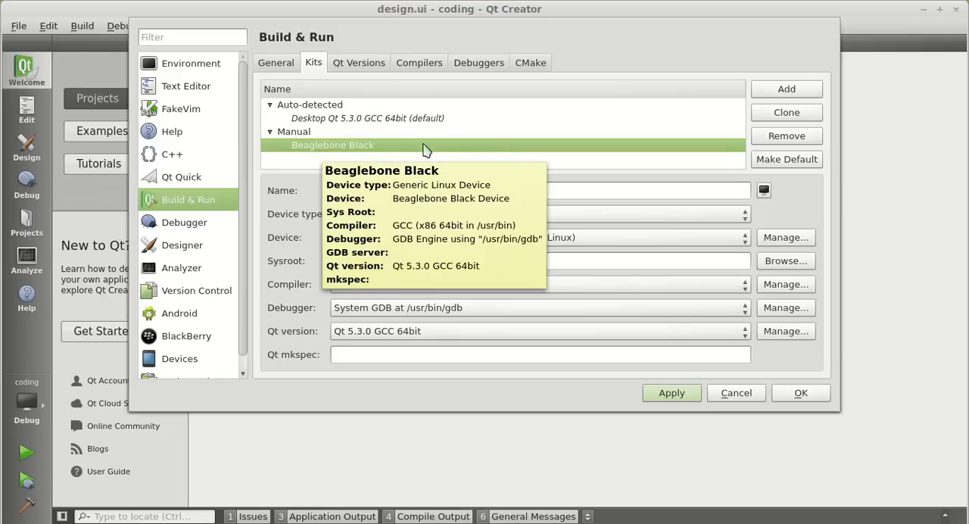
pyautogui.moveTo(563, 156)
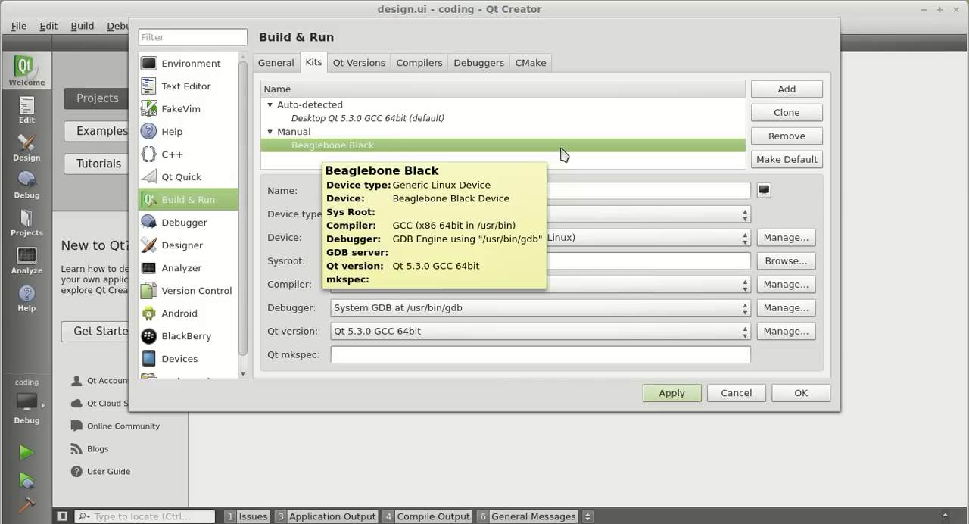
pyautogui.moveTo(572, 158)
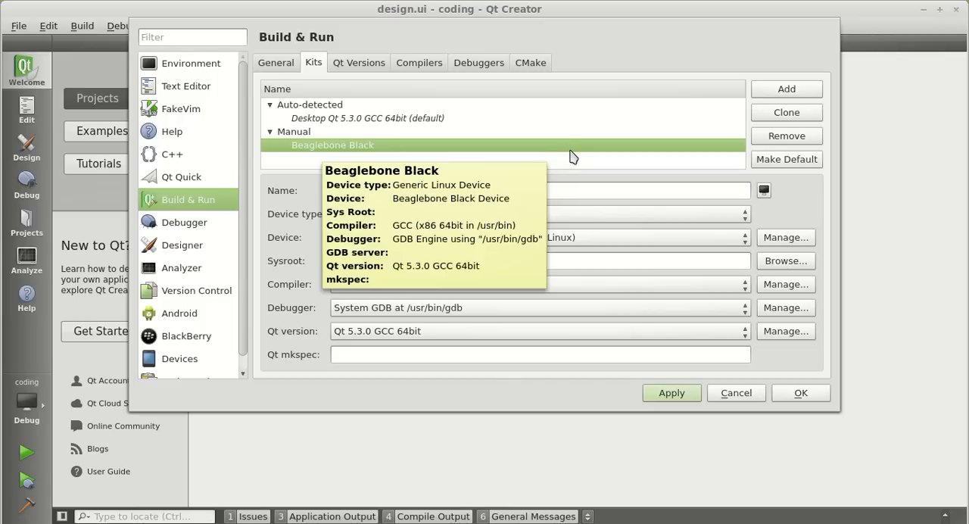
pyautogui.moveTo(578, 168)
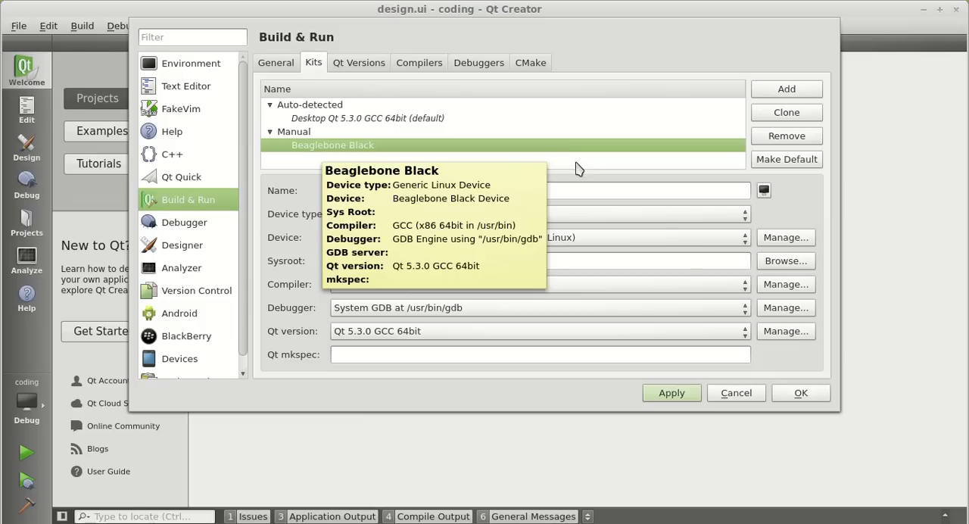